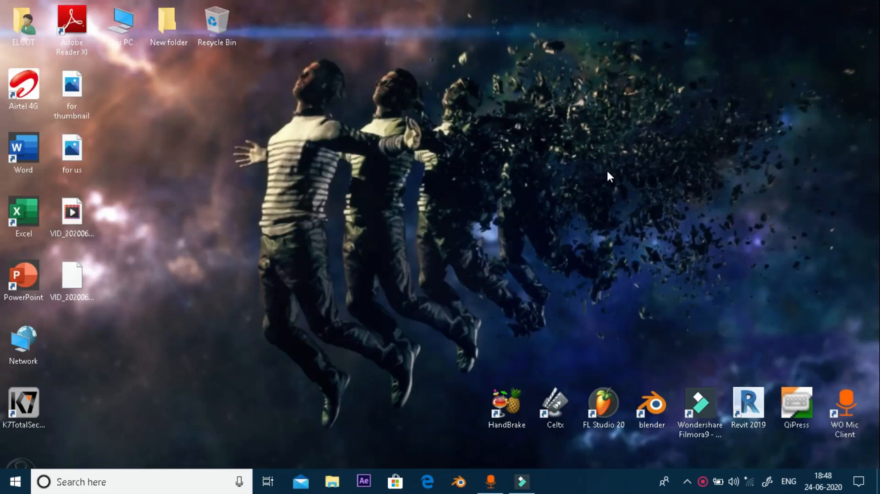
mouse_move(518, 264)
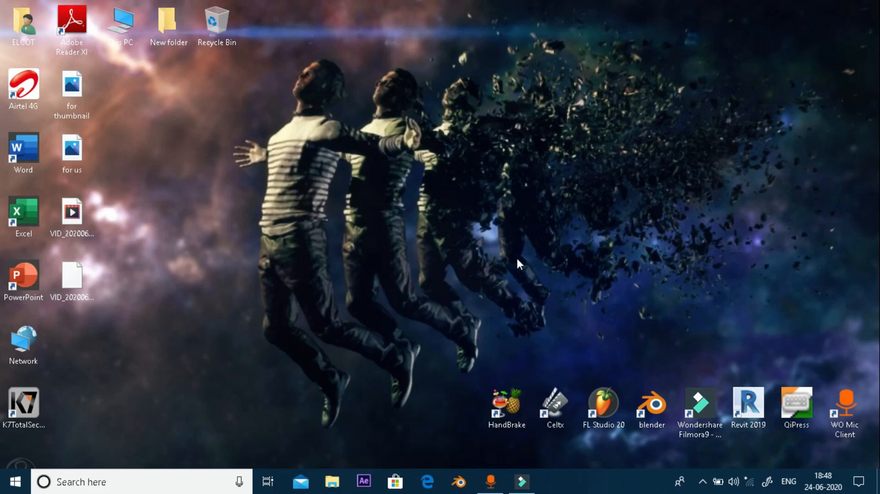
mouse_move(603, 201)
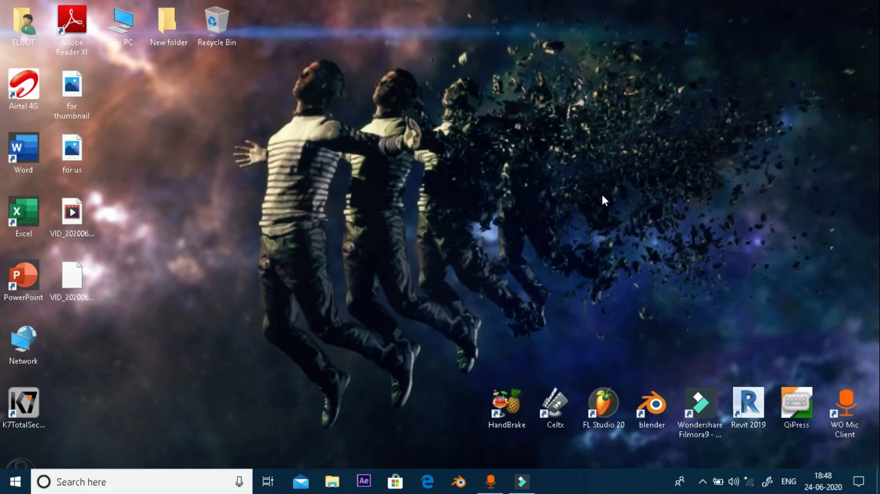
mouse_move(453, 281)
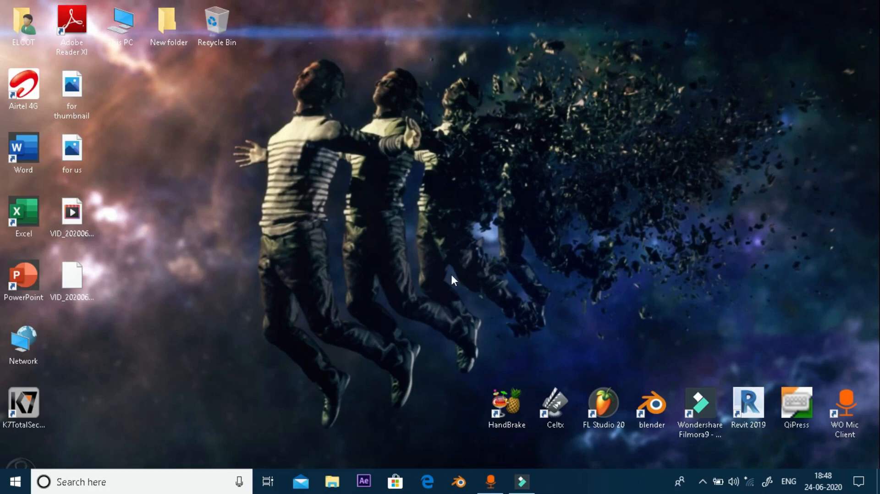
mouse_move(581, 159)
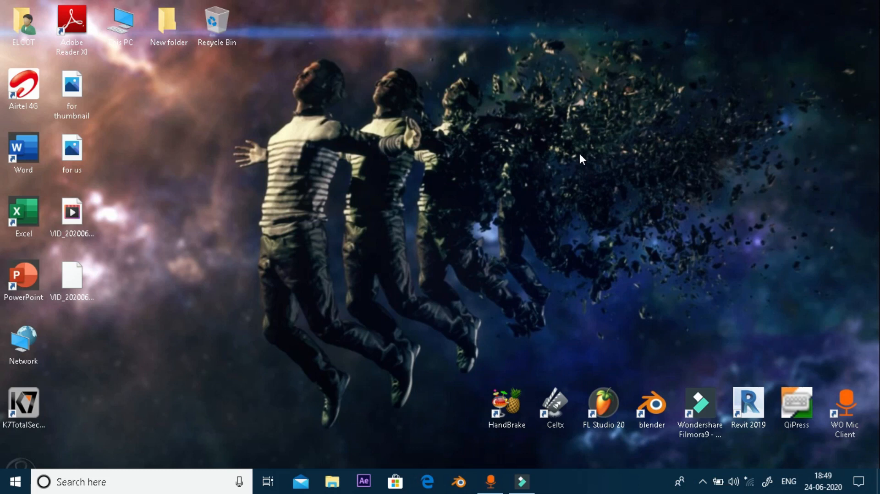
mouse_move(527, 40)
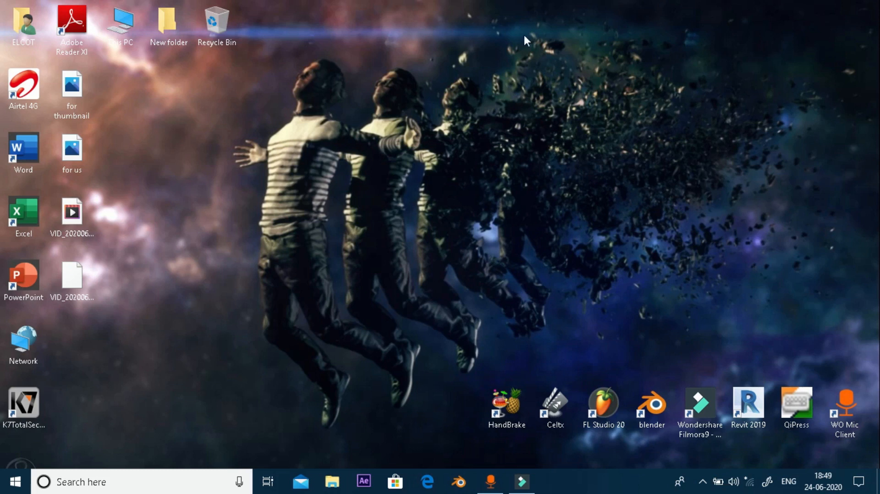
mouse_move(529, 94)
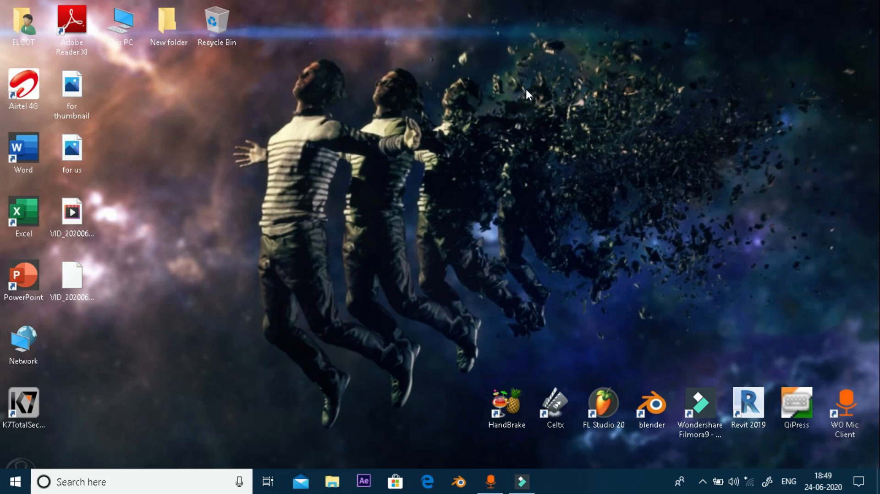
mouse_move(375, 173)
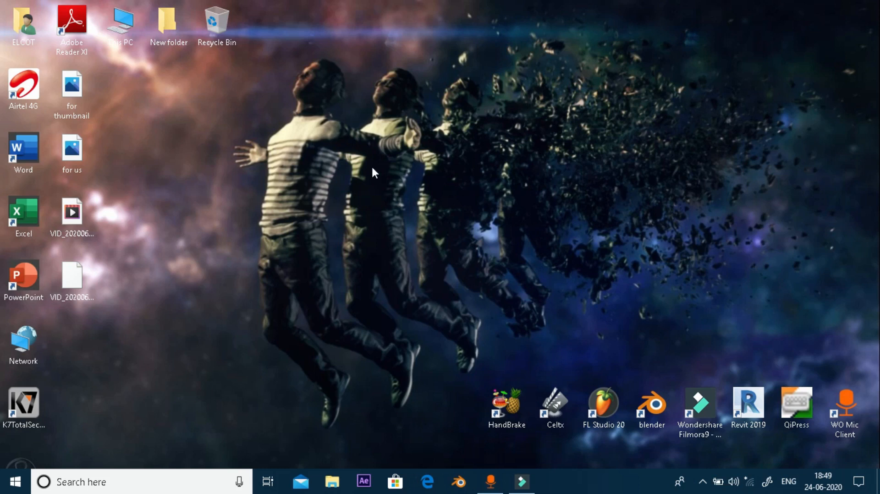
mouse_move(405, 260)
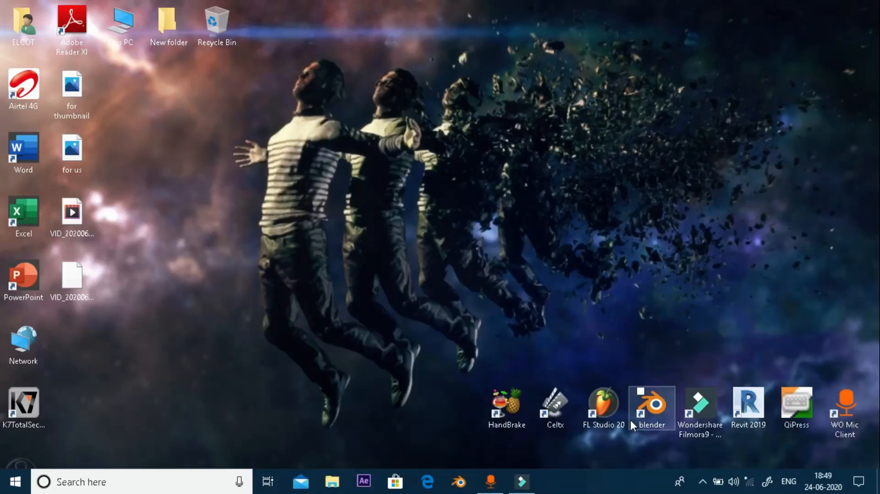
Step: Launch Blender from its desktop shortcut and dismiss the startup splash
click(651, 405)
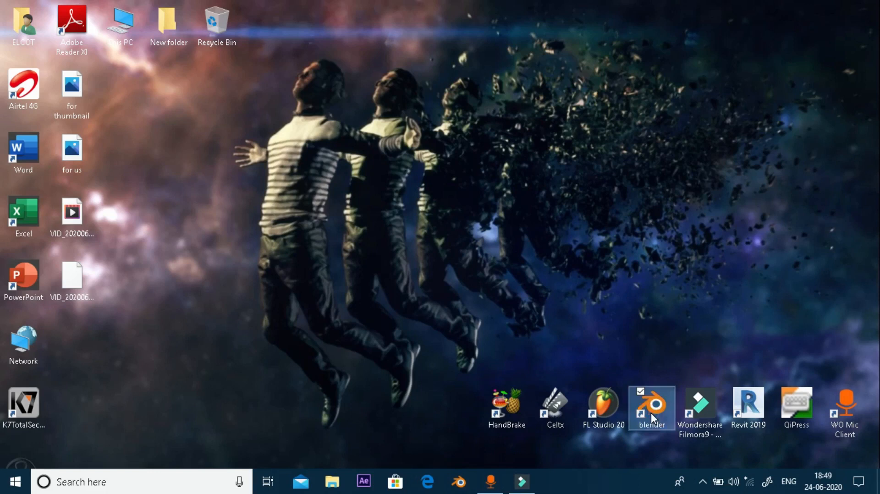
double_click(650, 405)
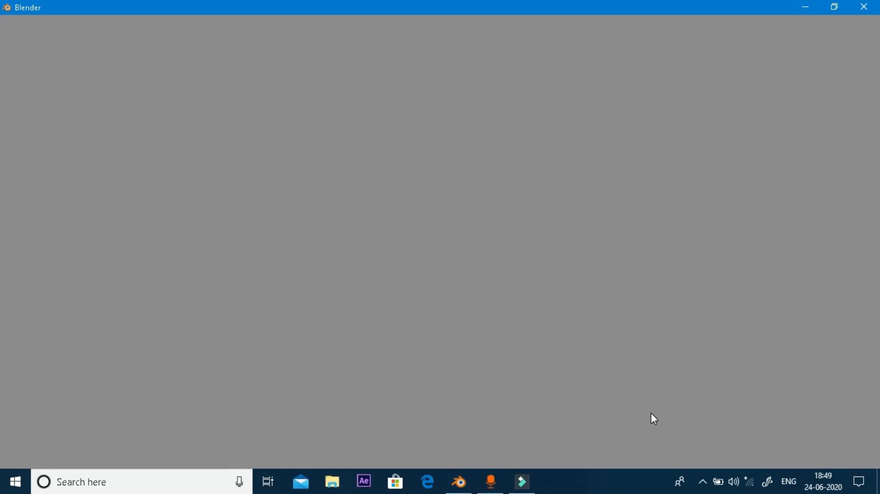
click(458, 486)
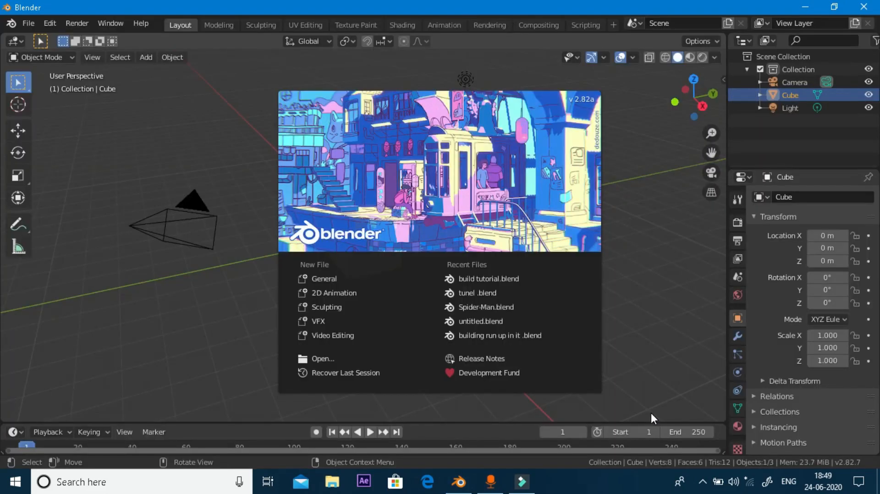
mouse_move(555, 364)
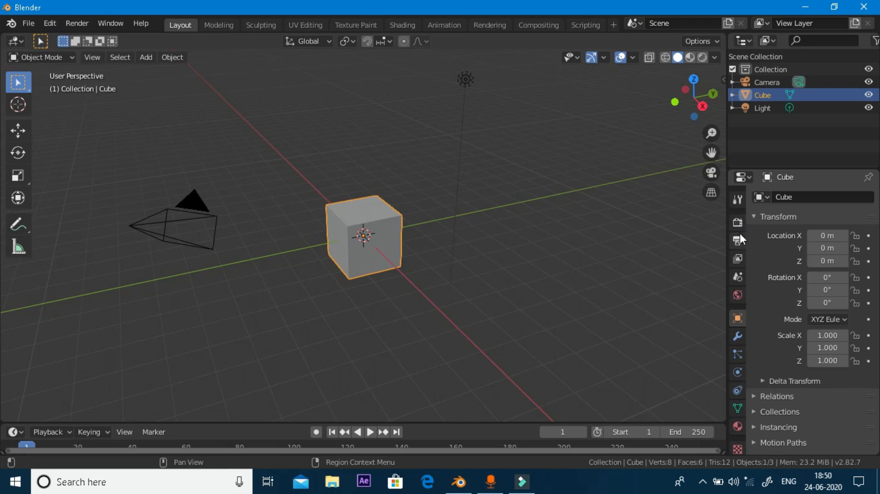
mouse_move(738, 388)
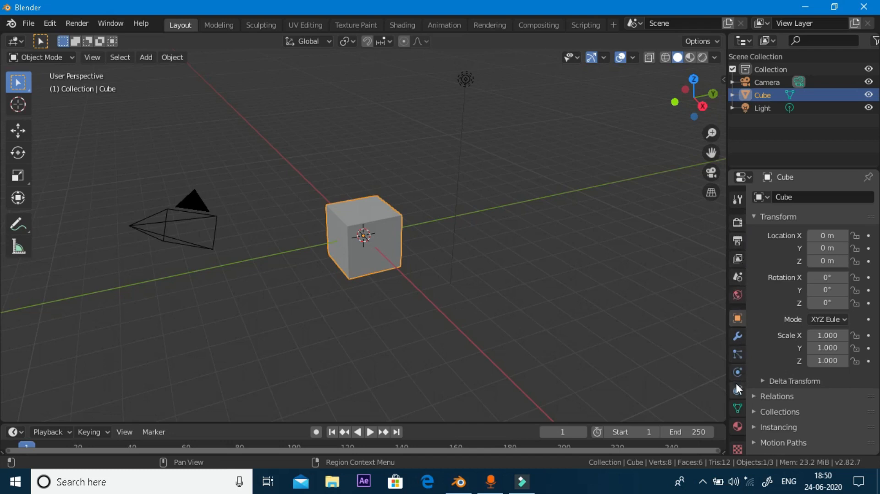
mouse_move(680, 357)
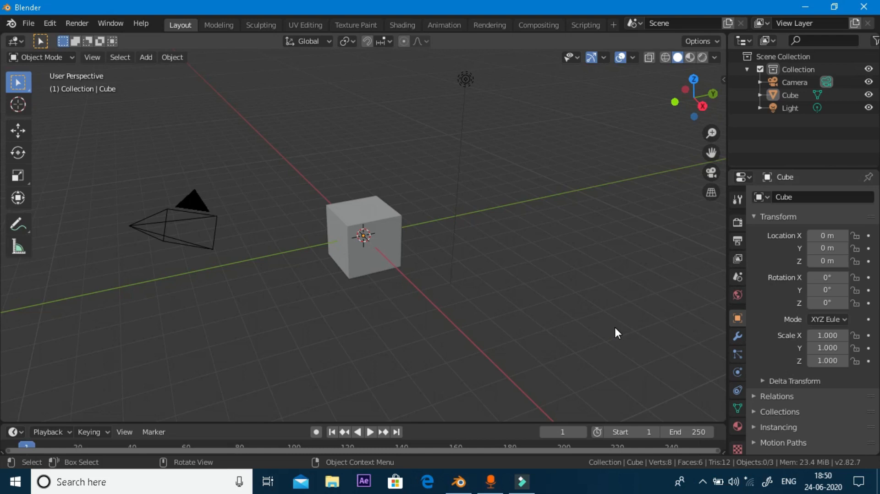
mouse_move(790, 319)
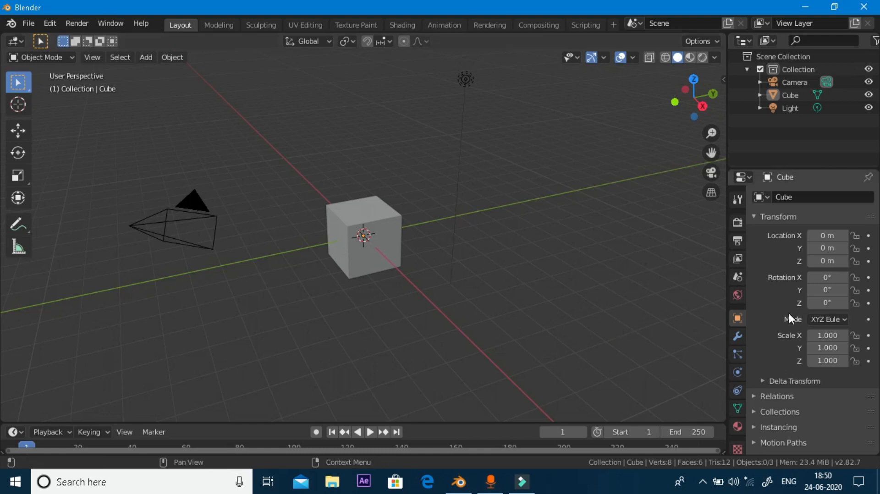
mouse_move(634, 270)
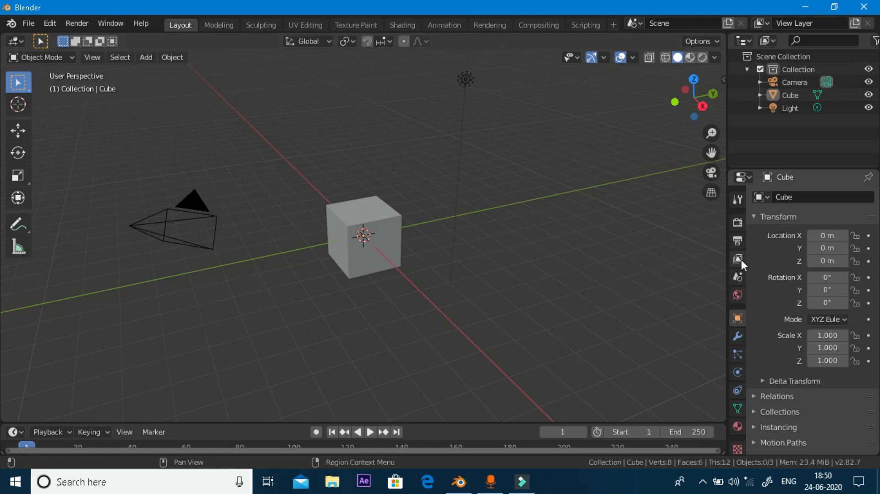
Step: Show the View Layer render-pass settings and reselect the cube
click(737, 259)
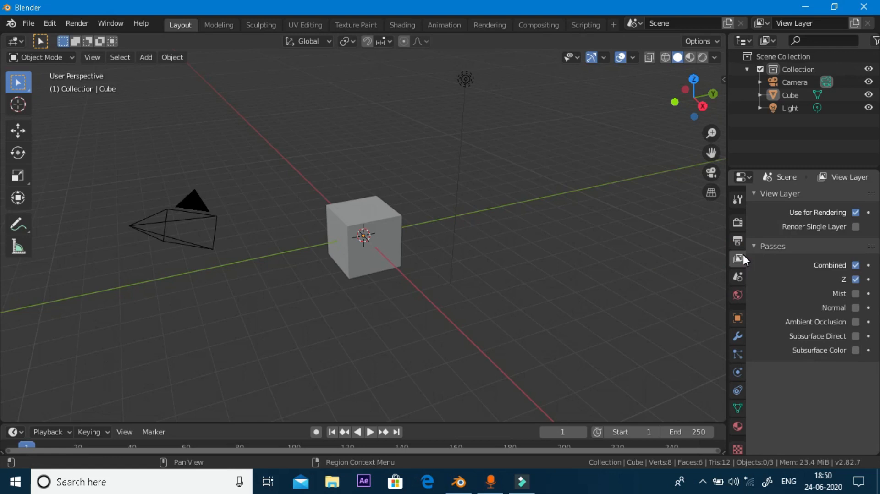
mouse_move(702, 264)
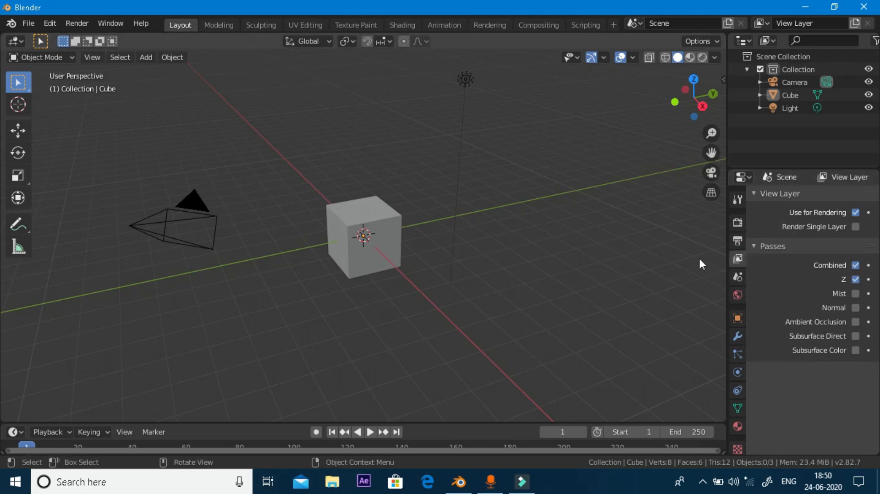
click(396, 265)
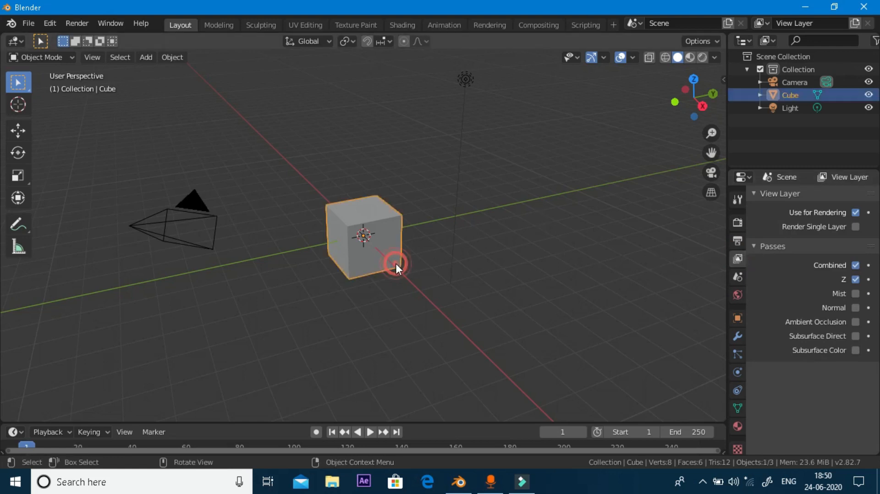
click(395, 264)
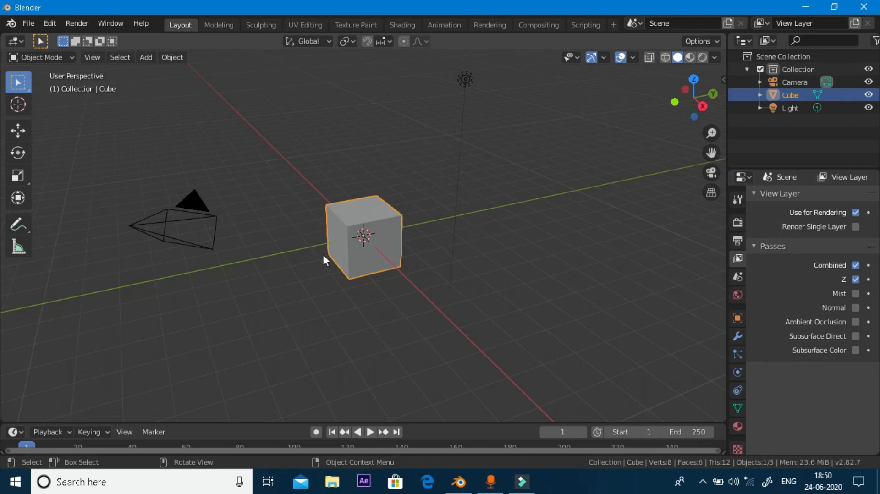
mouse_move(475, 202)
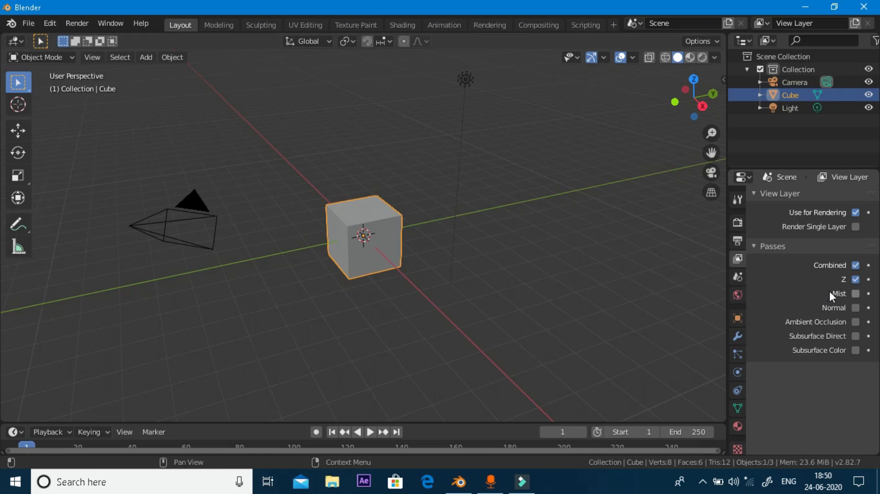
mouse_move(766, 240)
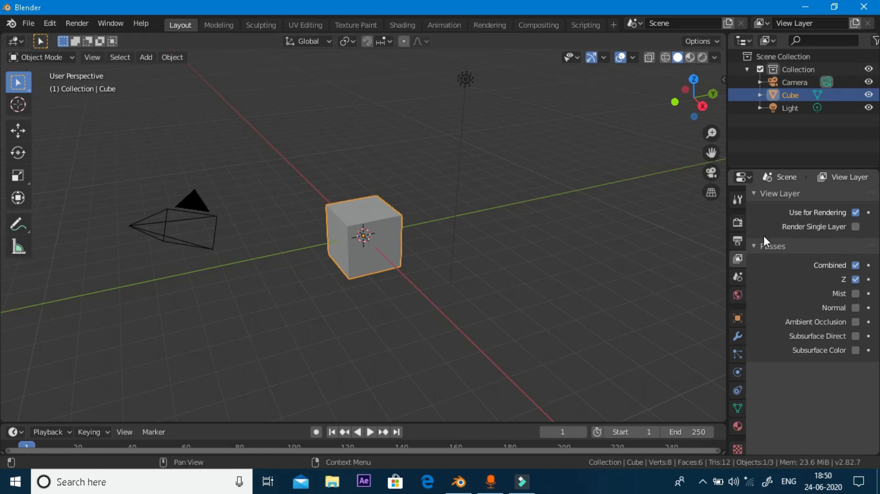
mouse_move(762, 254)
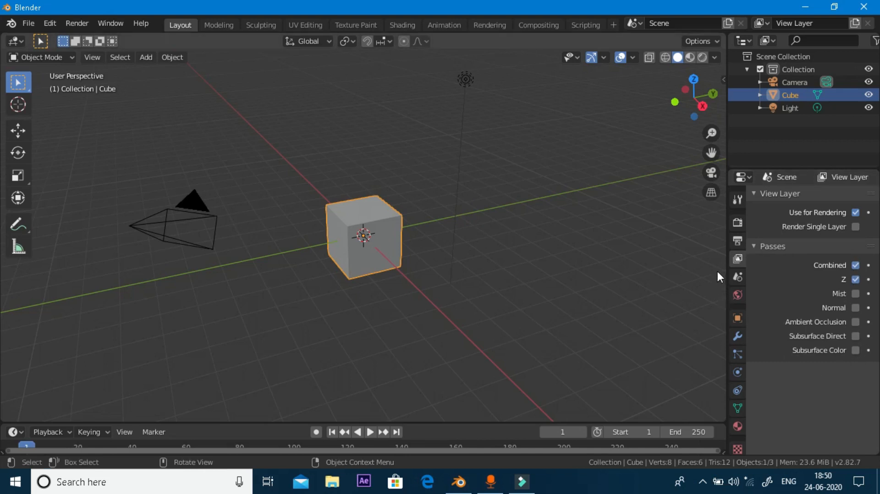
mouse_move(123, 248)
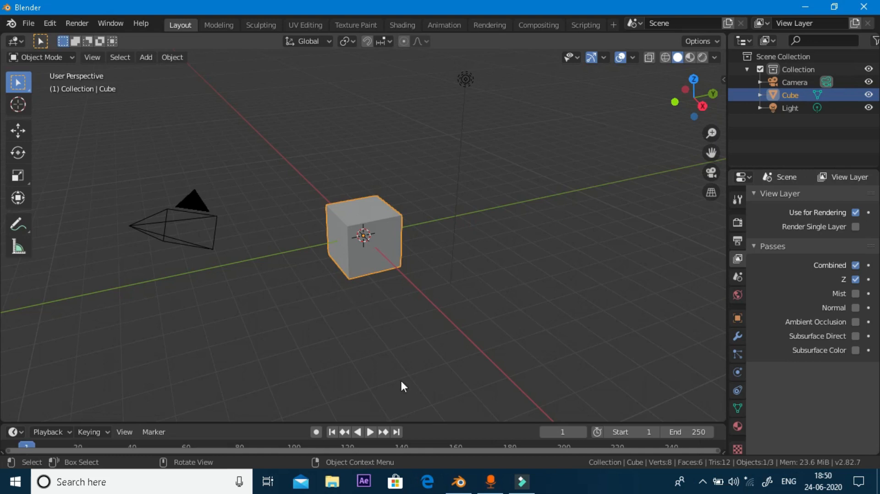
mouse_move(631, 343)
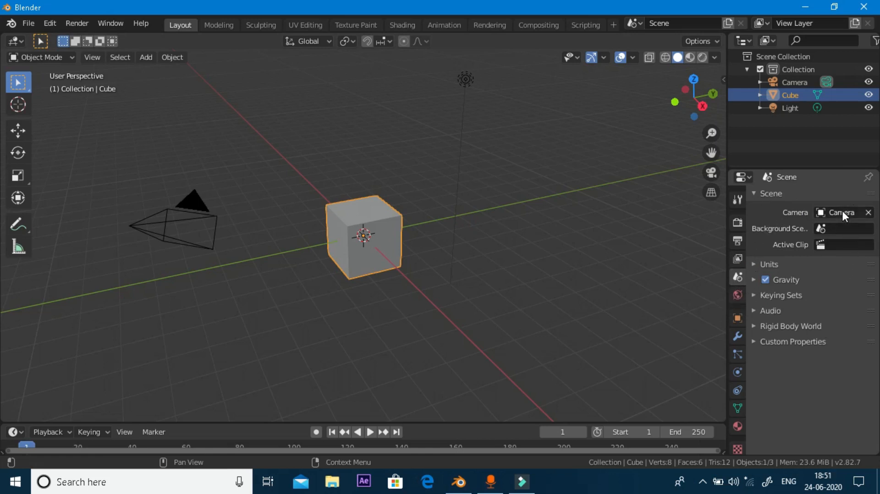
click(780, 295)
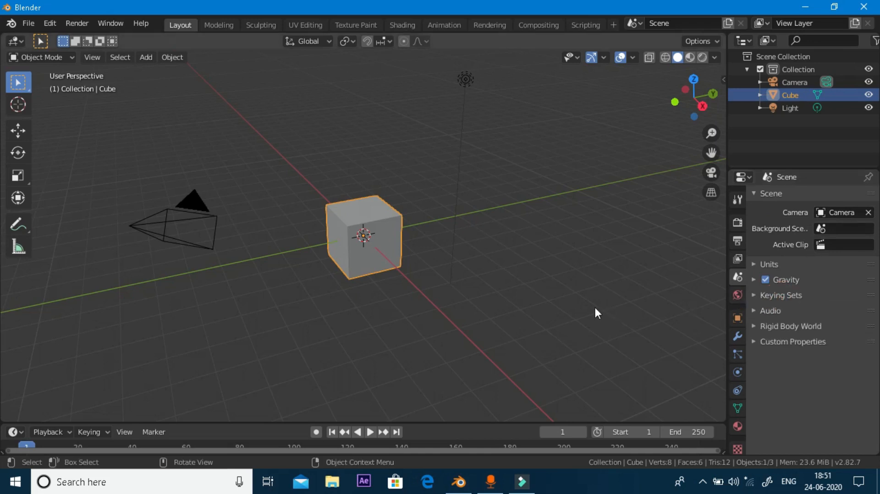
mouse_move(499, 329)
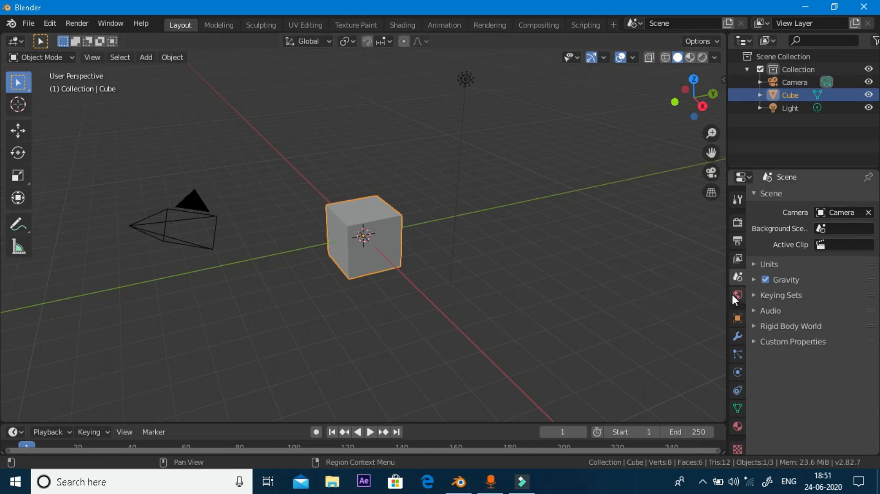
click(737, 294)
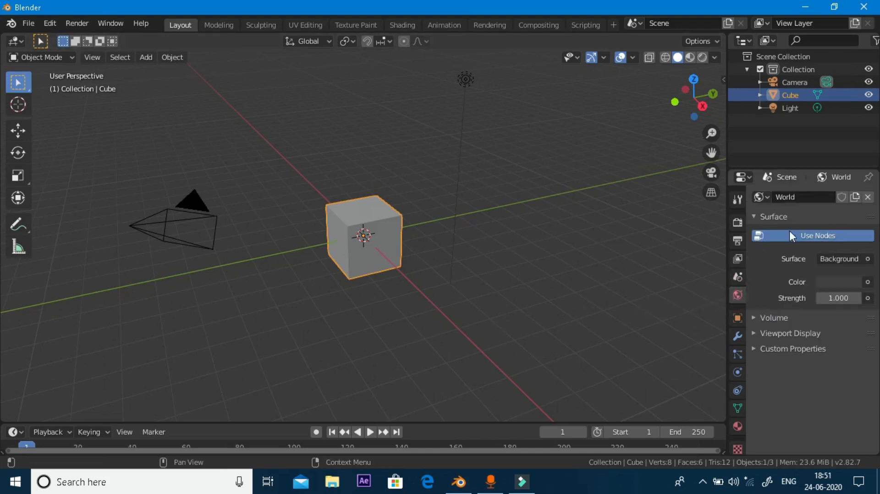
mouse_move(818, 234)
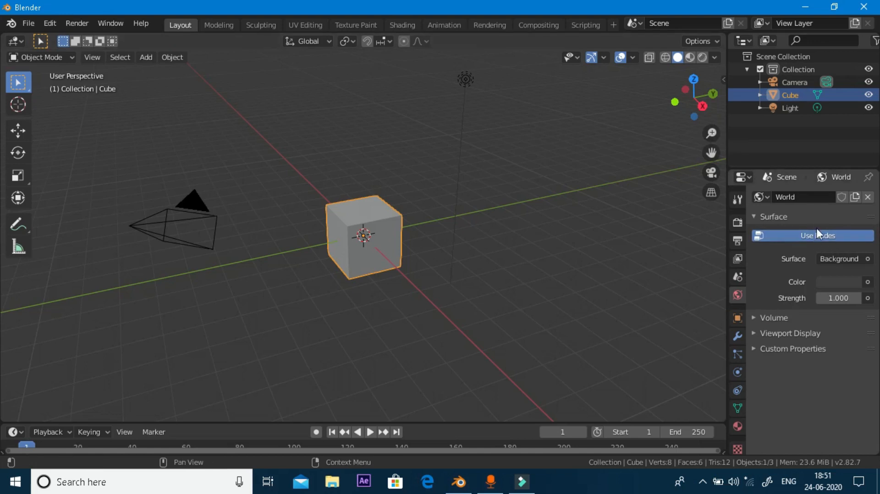
mouse_move(810, 312)
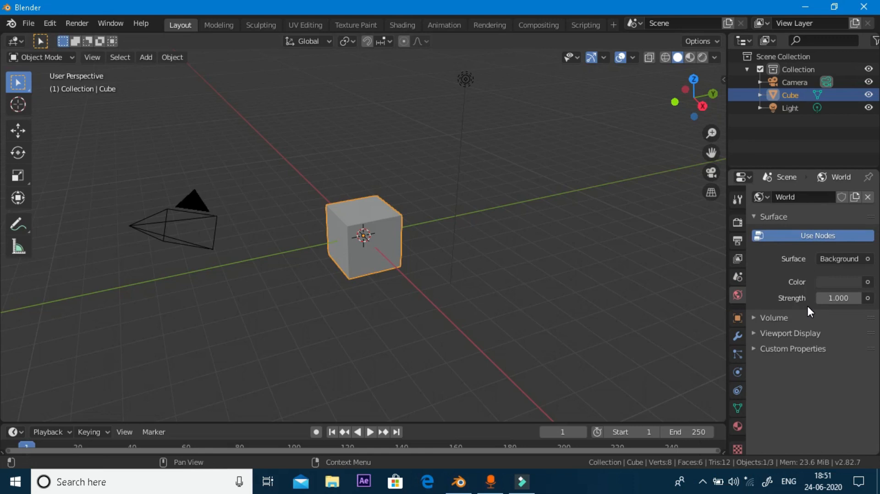
mouse_move(233, 243)
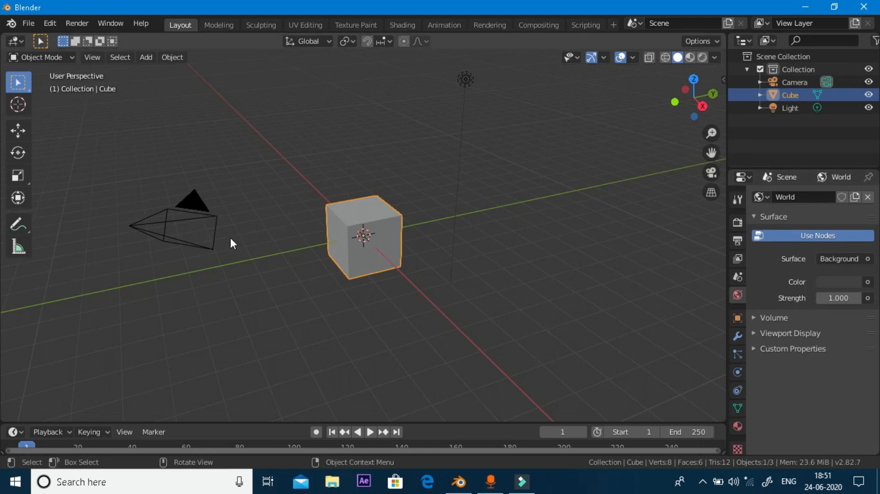
mouse_move(536, 62)
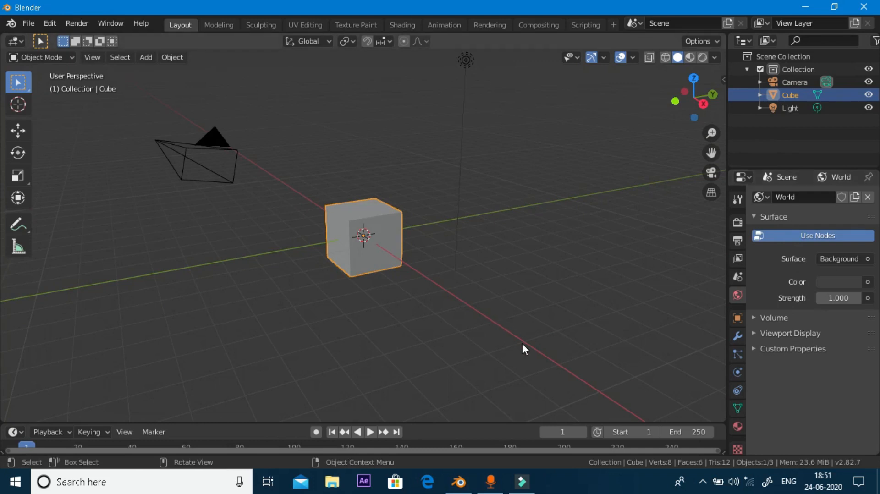
mouse_move(738, 319)
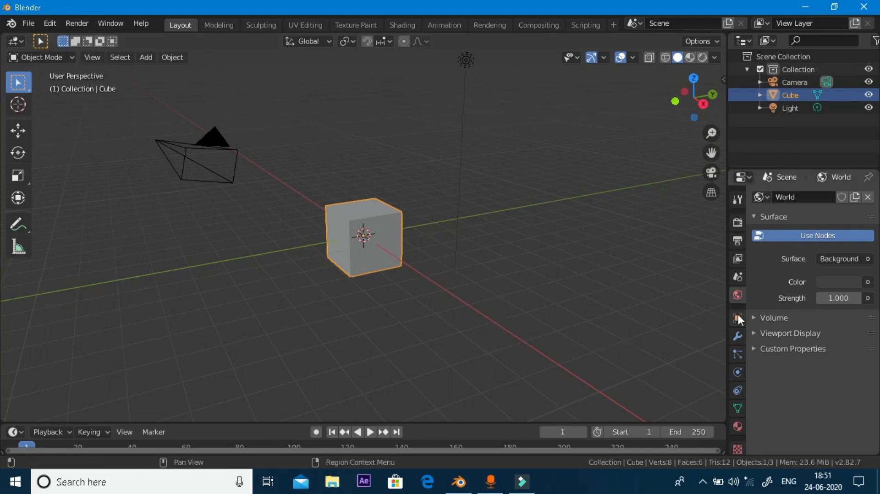
Step: Show the cube's Object transform panel, test-drag Location Y, and leave values at zero
click(737, 318)
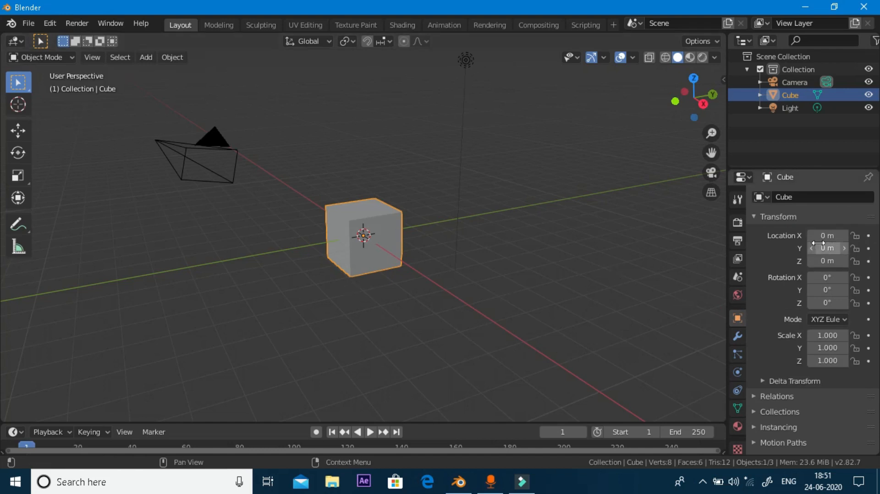
mouse_move(362, 229)
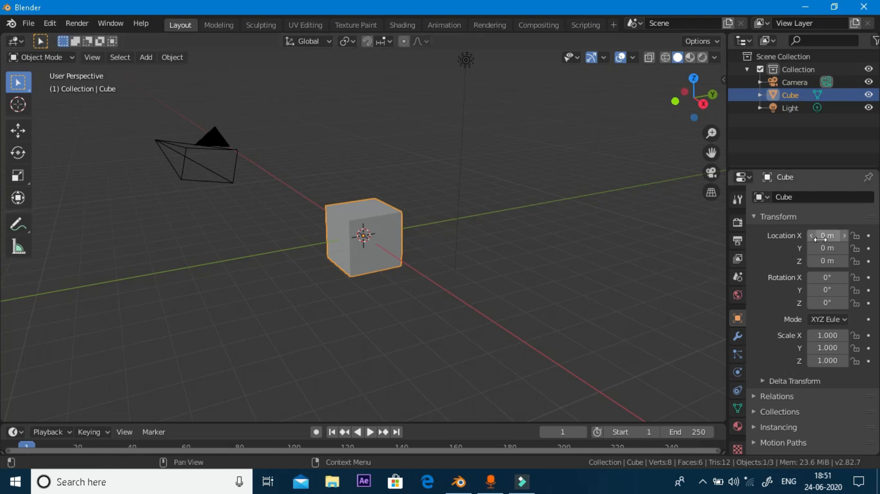
click(826, 248)
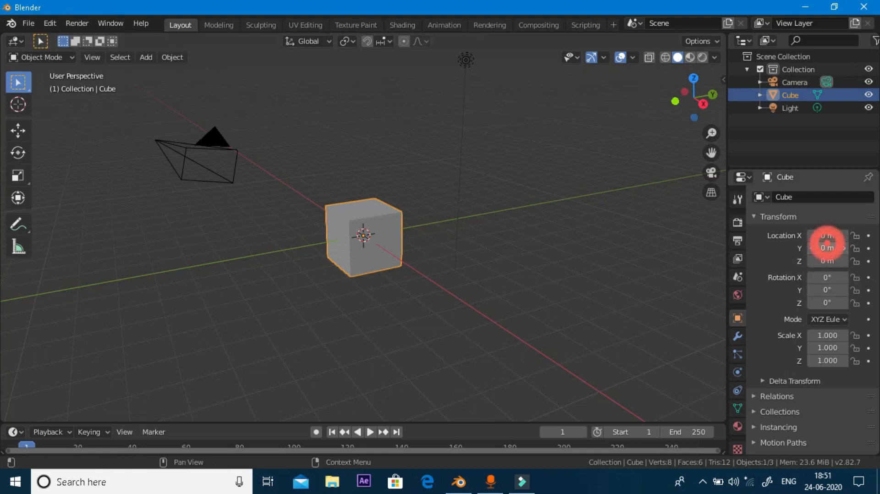
drag(826, 247, 827, 261)
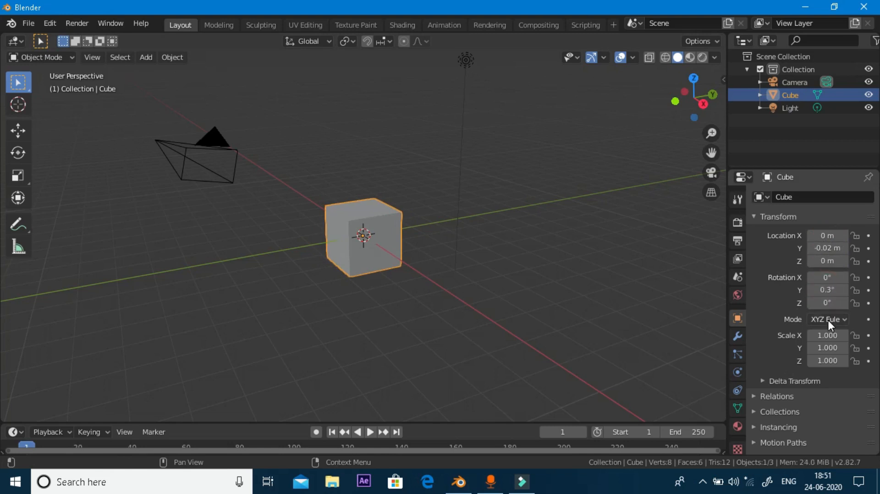
click(827, 319)
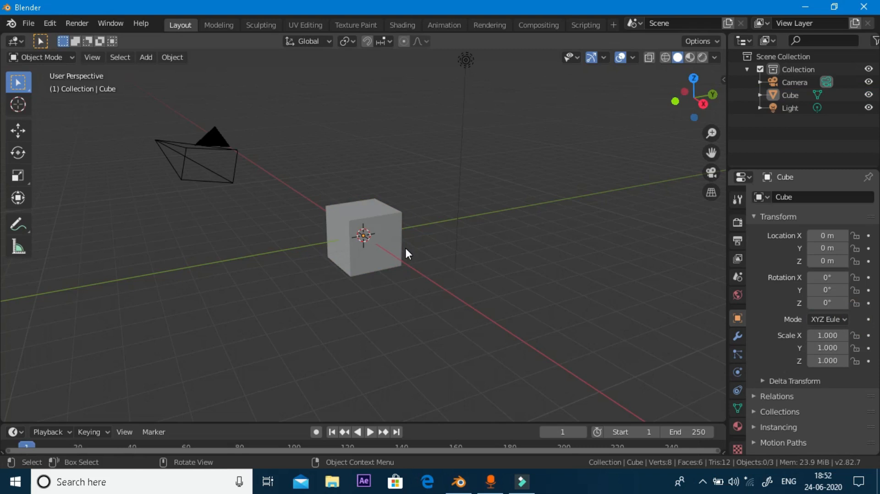
Step: Browse the Add Modifier list without adding one, then show the empty Particles panel
click(738, 336)
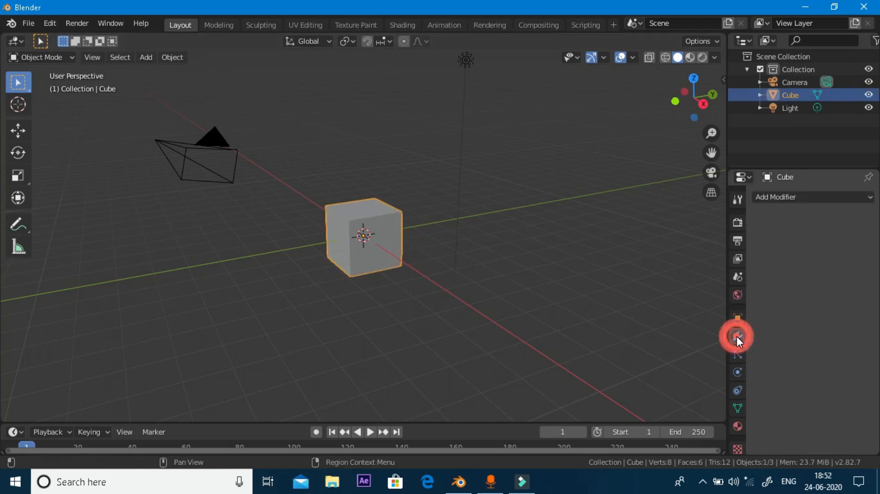
click(737, 336)
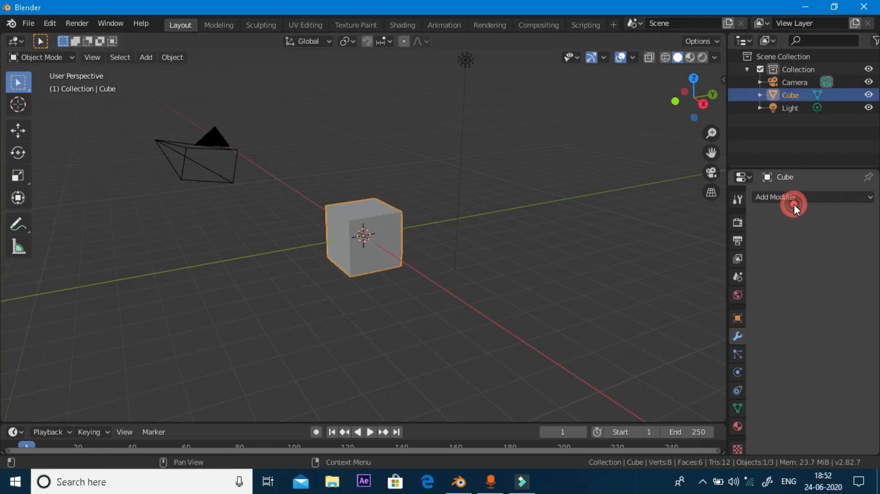
click(808, 198)
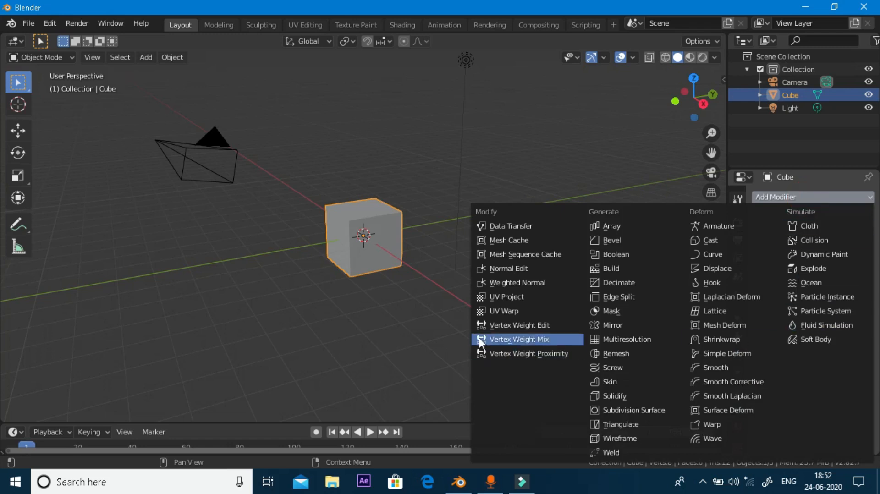
mouse_move(560, 199)
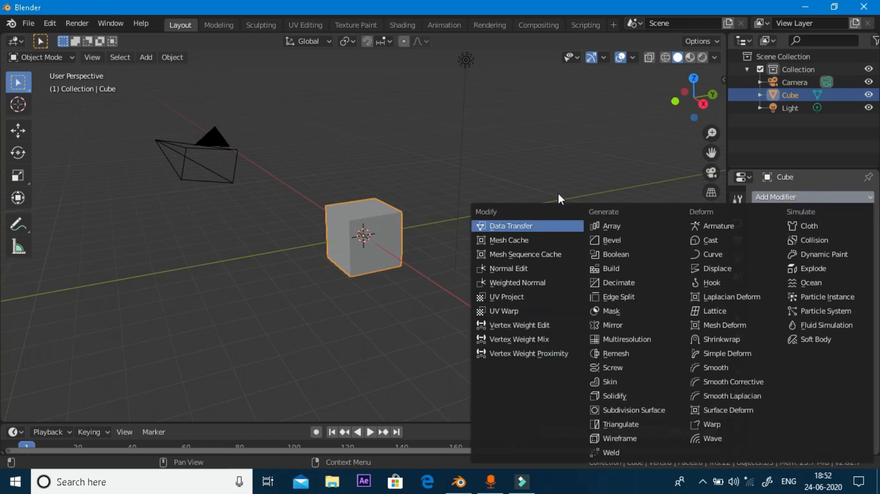
mouse_move(557, 210)
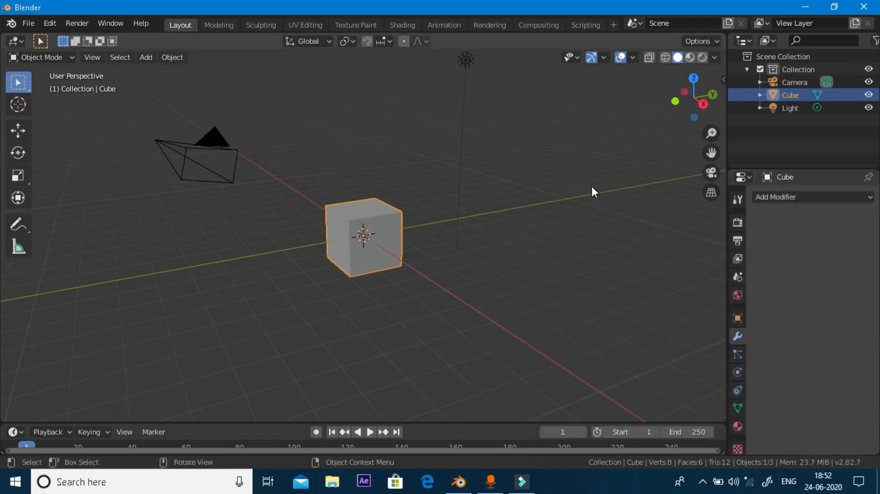
click(778, 197)
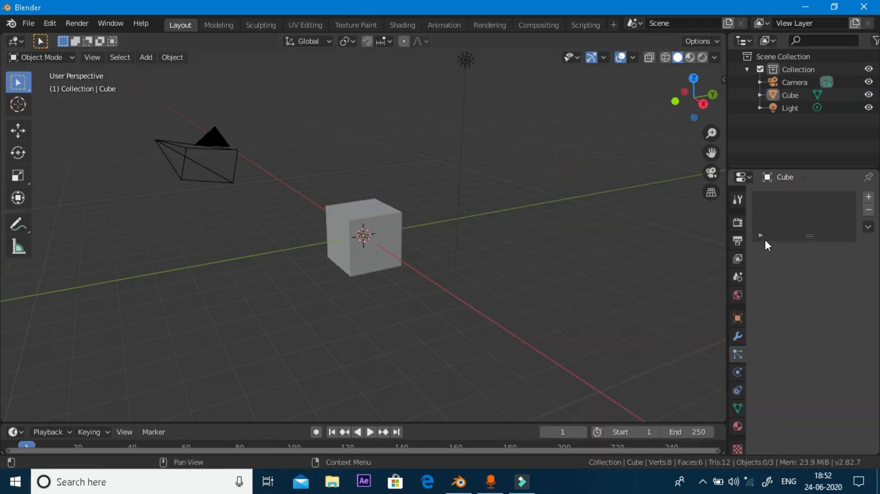
mouse_move(685, 275)
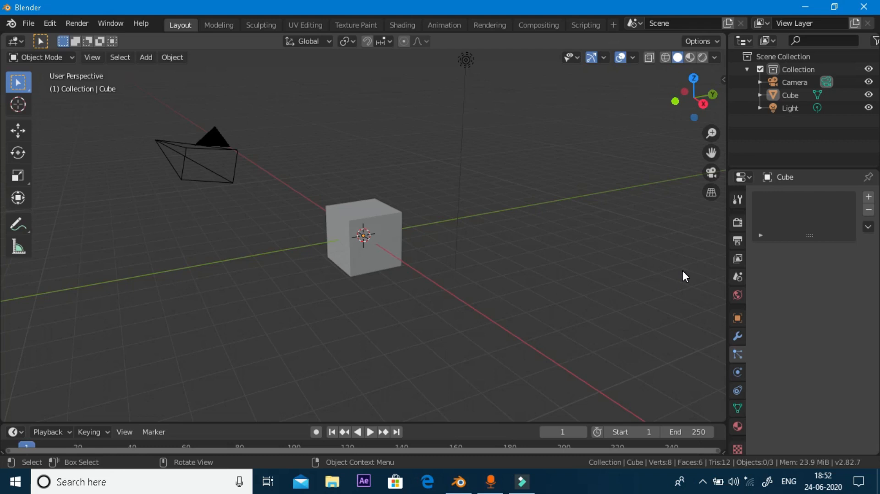
mouse_move(727, 364)
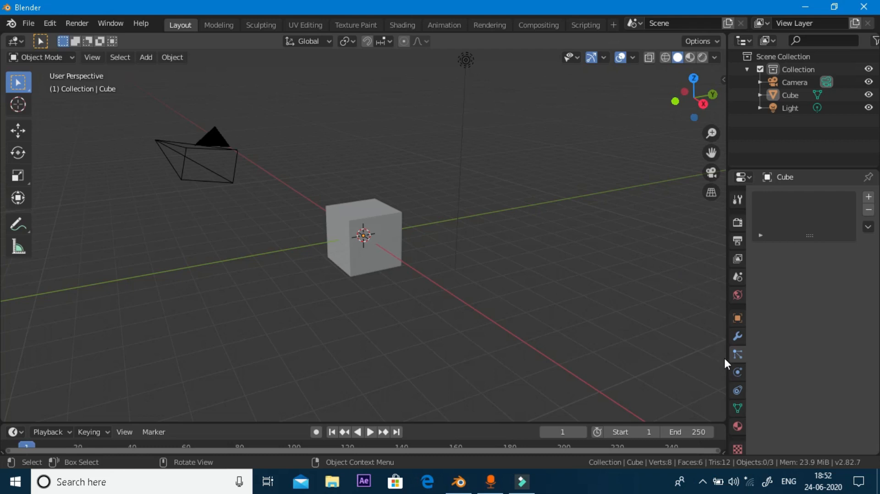
Step: Show the cube's Physics Properties with the 'Enable physics for' buttons
click(737, 371)
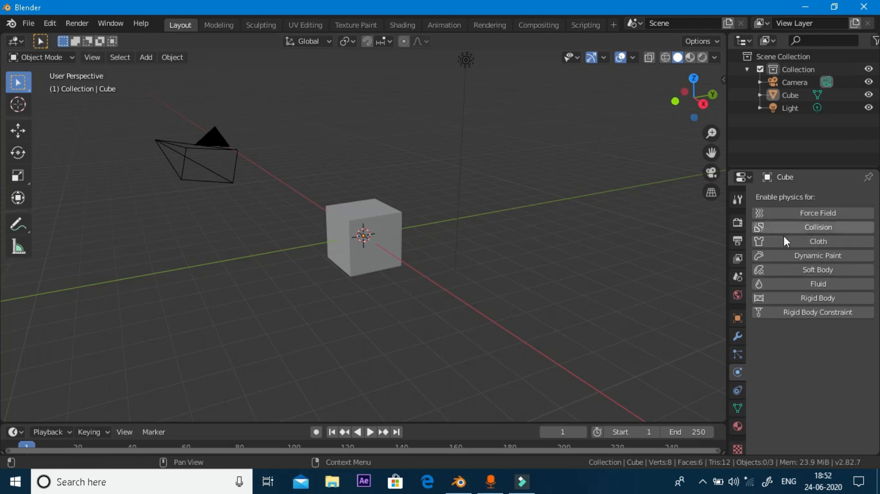
mouse_move(815, 218)
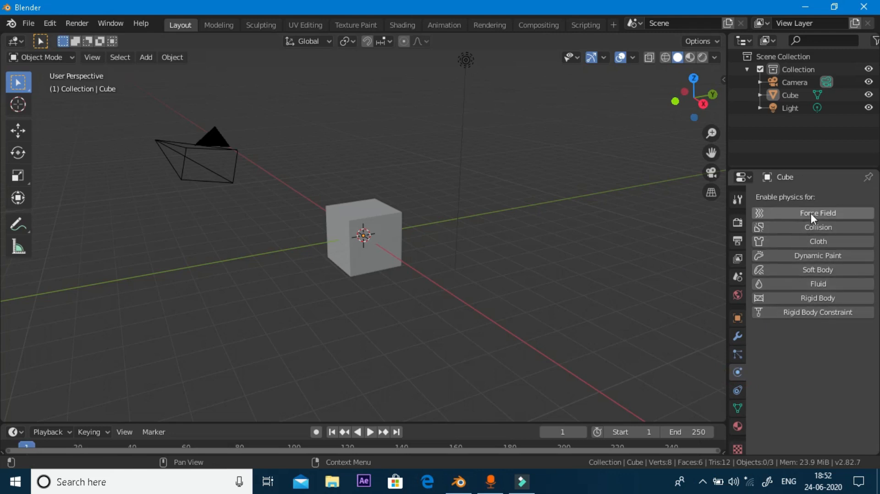
mouse_move(836, 216)
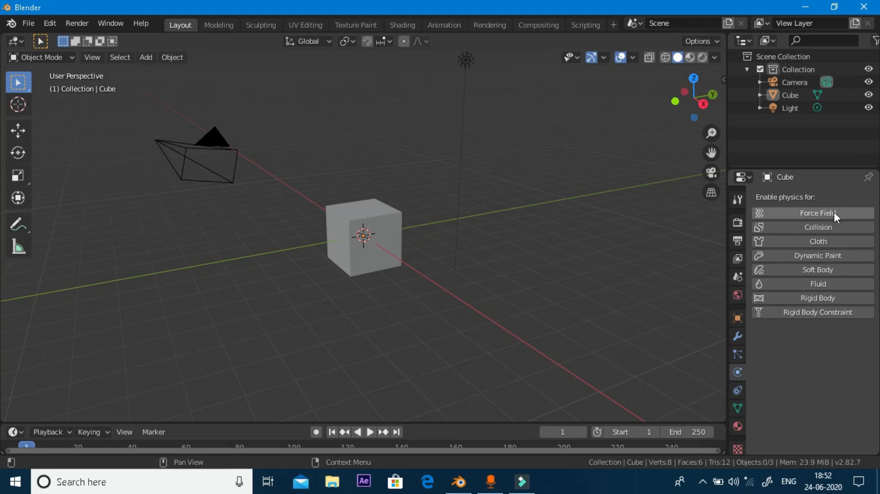
mouse_move(820, 267)
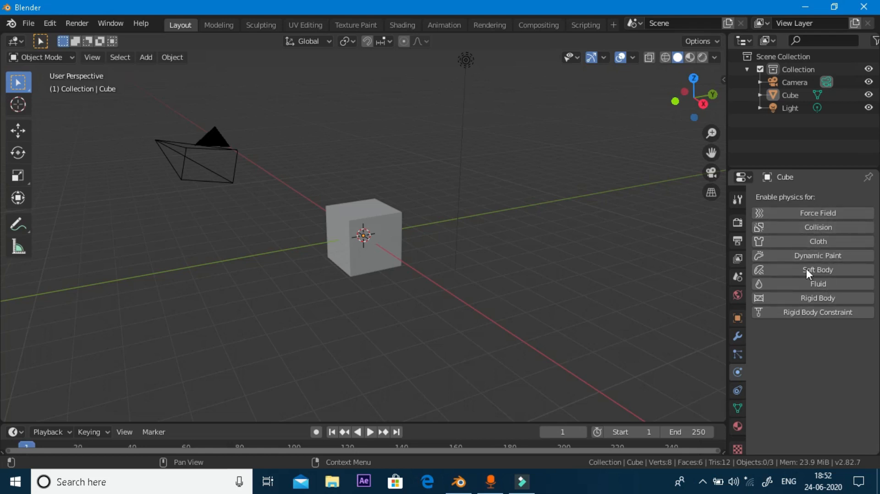
mouse_move(824, 284)
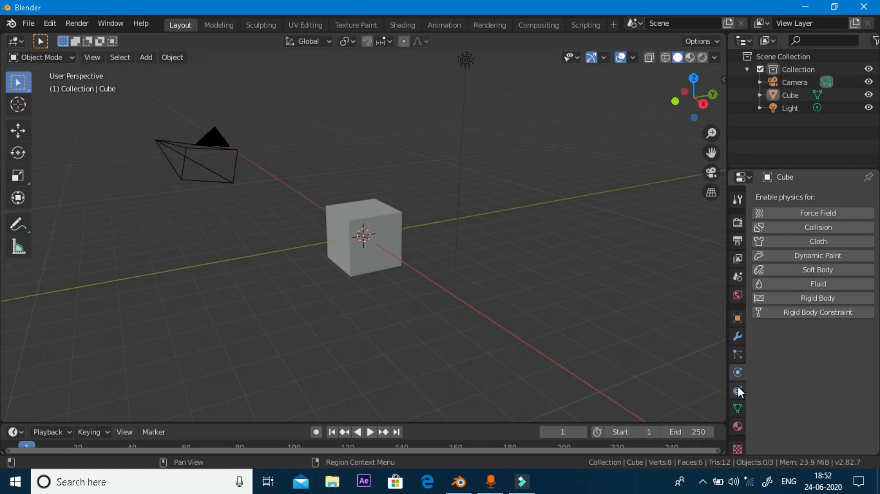
Step: Show the Object Constraint Properties and open the Add Object Constraint menu
click(738, 390)
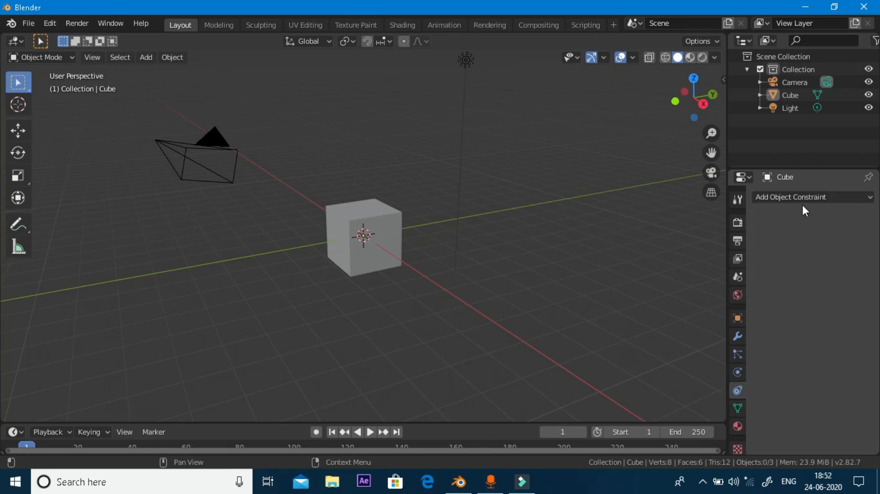
click(812, 197)
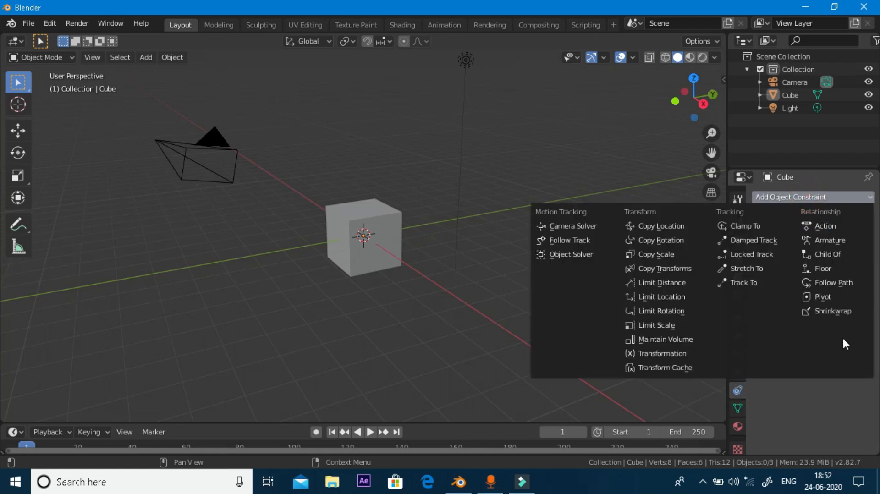
mouse_move(661, 312)
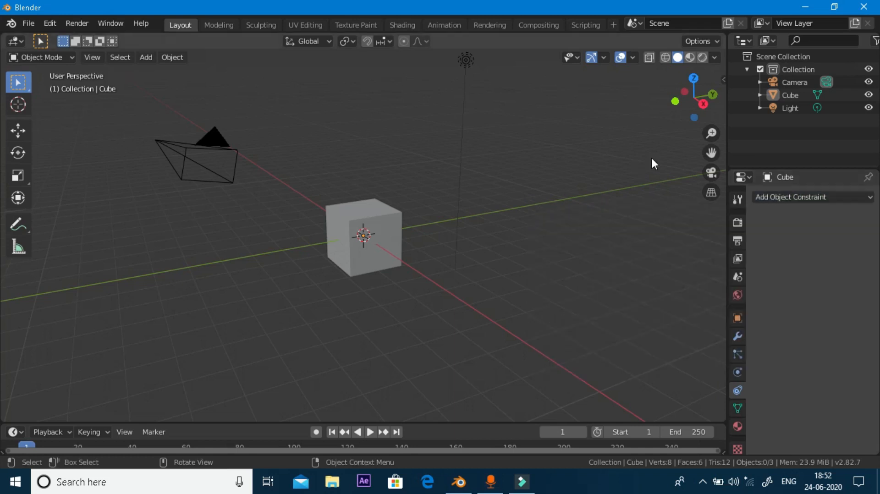
mouse_move(427, 240)
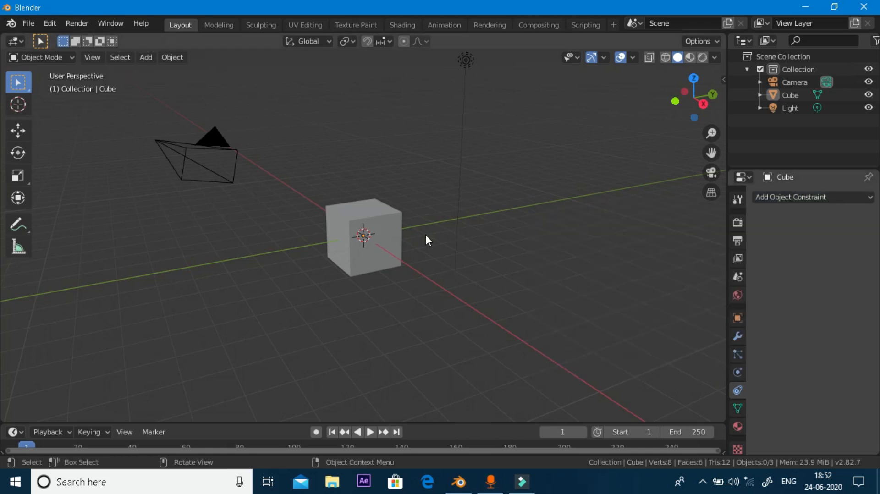
mouse_move(422, 397)
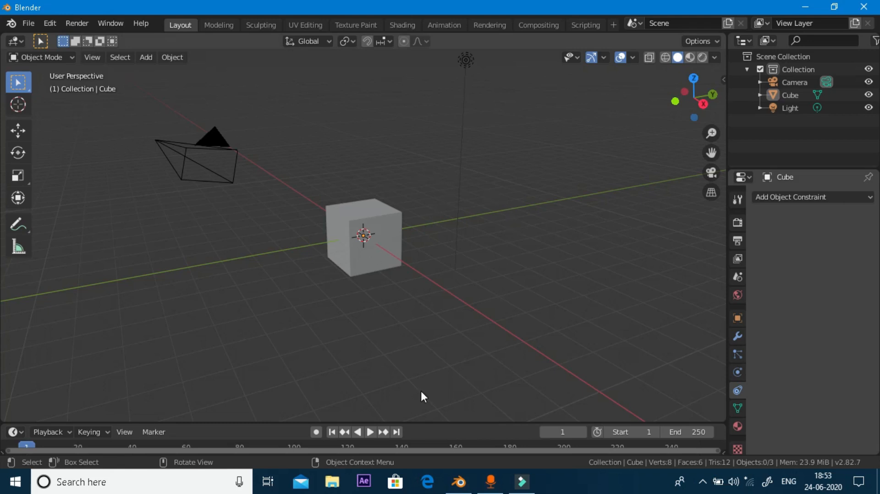
mouse_move(696, 291)
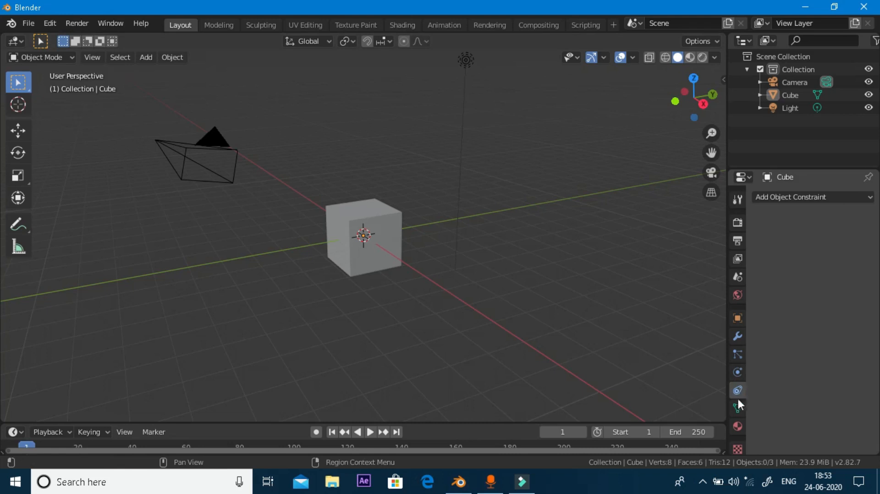
Step: Show the cube's Object Data panel with vertex groups, shape keys and UV maps
click(738, 408)
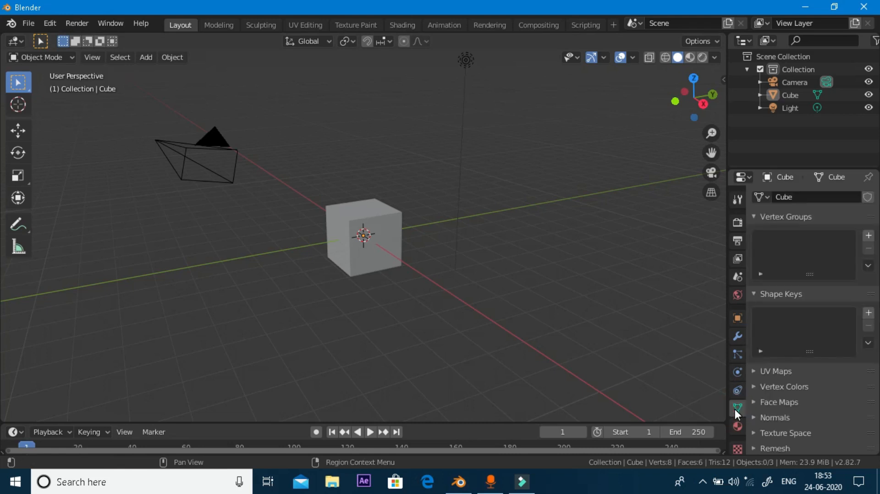
mouse_move(737, 407)
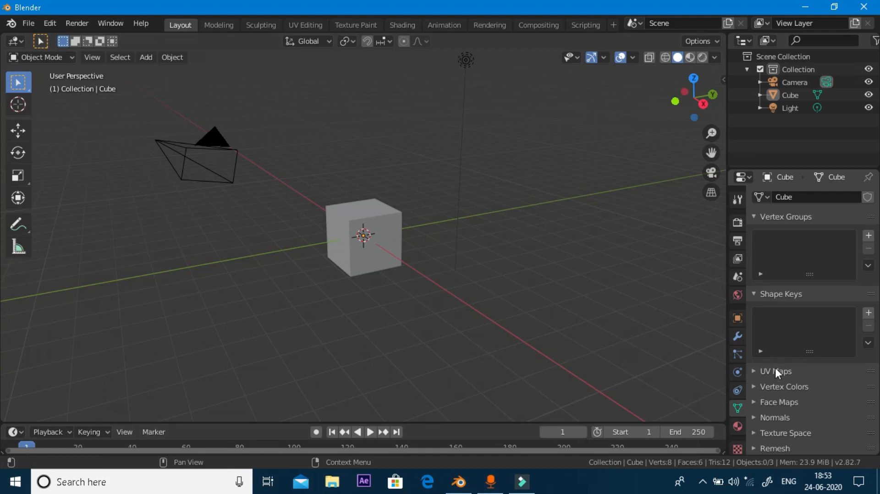
mouse_move(569, 347)
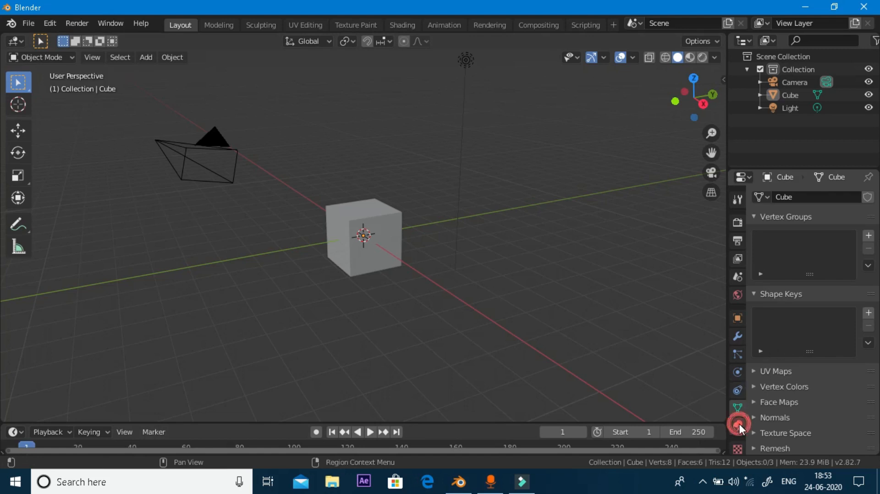
Step: Show the Texture tab, then the Material tab with Principled BSDF and white base color
click(738, 426)
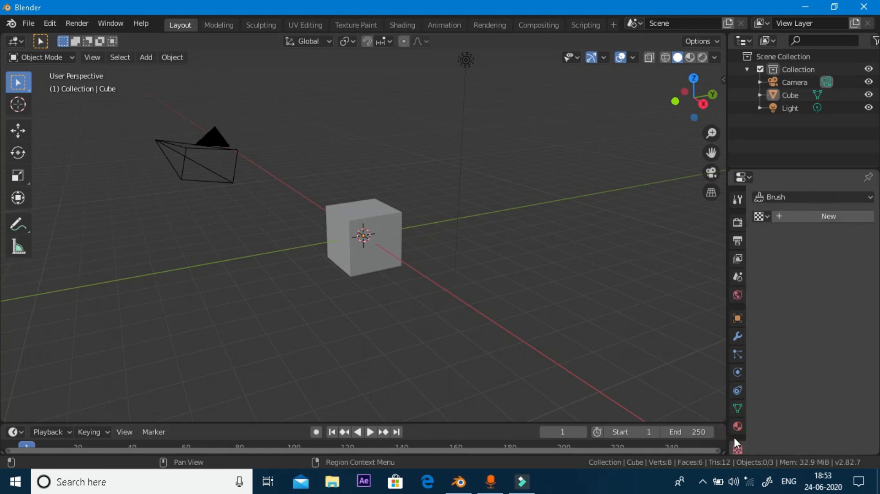
click(737, 427)
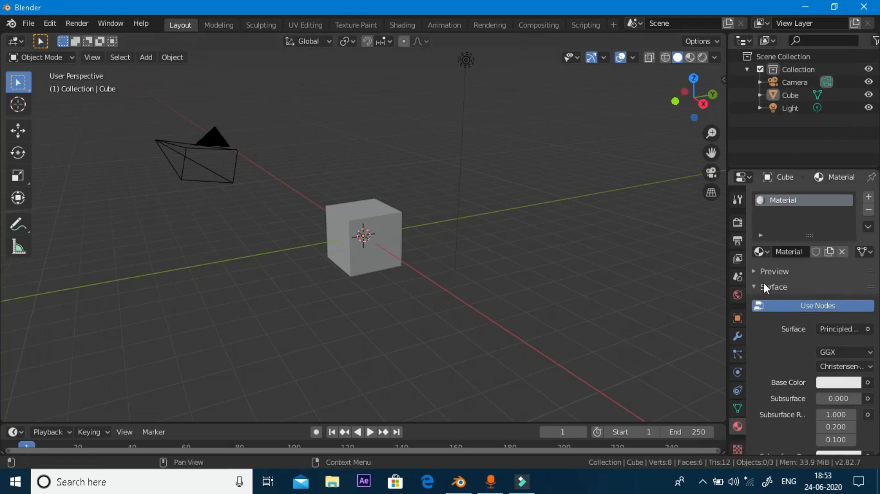
mouse_move(821, 260)
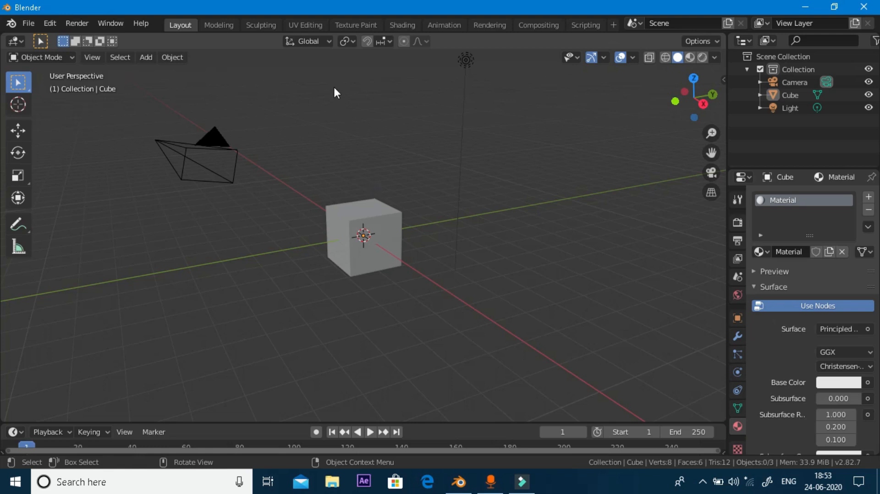
mouse_move(391, 49)
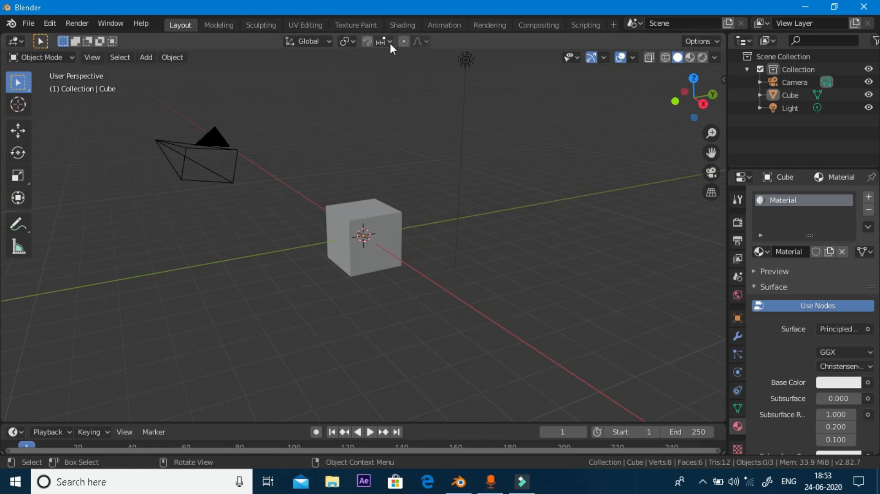
mouse_move(280, 42)
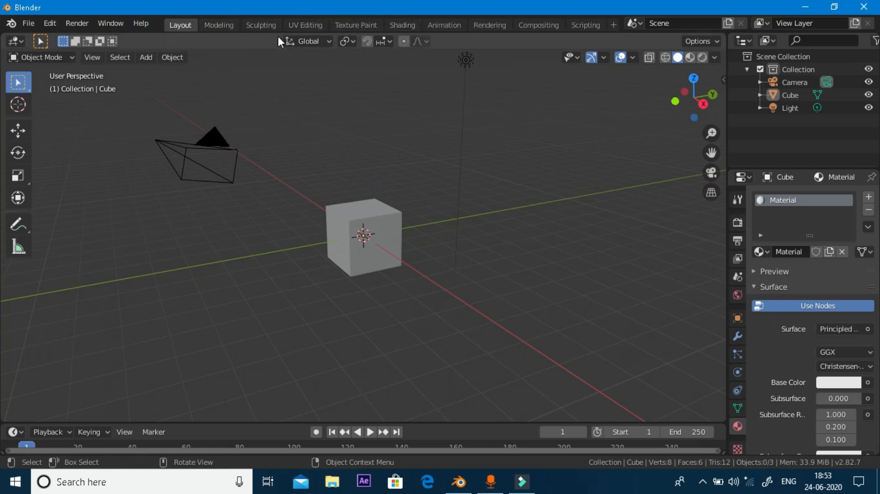
mouse_move(489, 25)
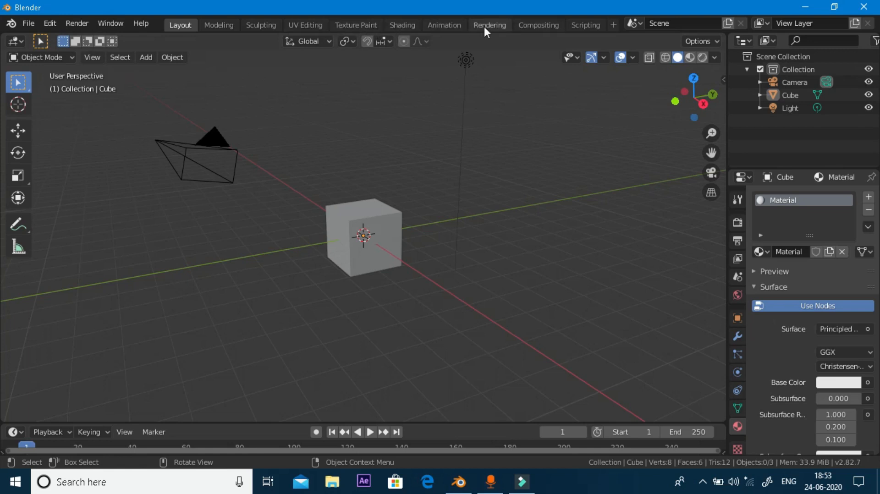
mouse_move(402, 25)
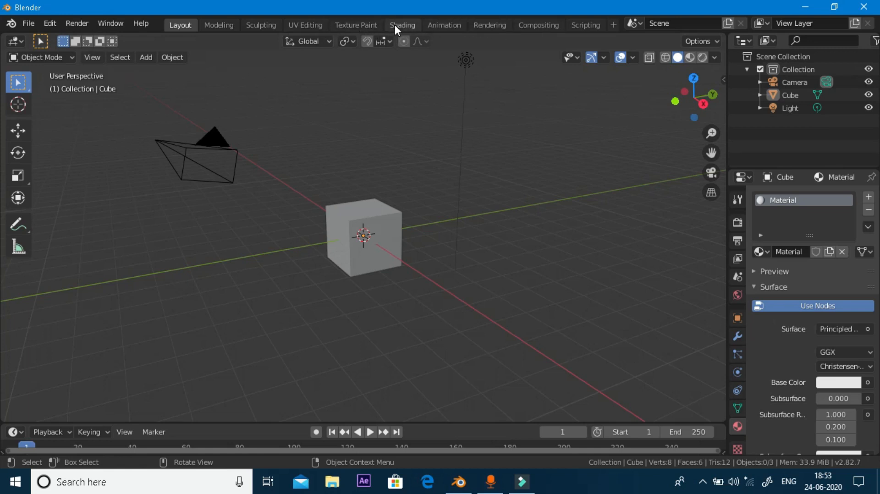
click(402, 25)
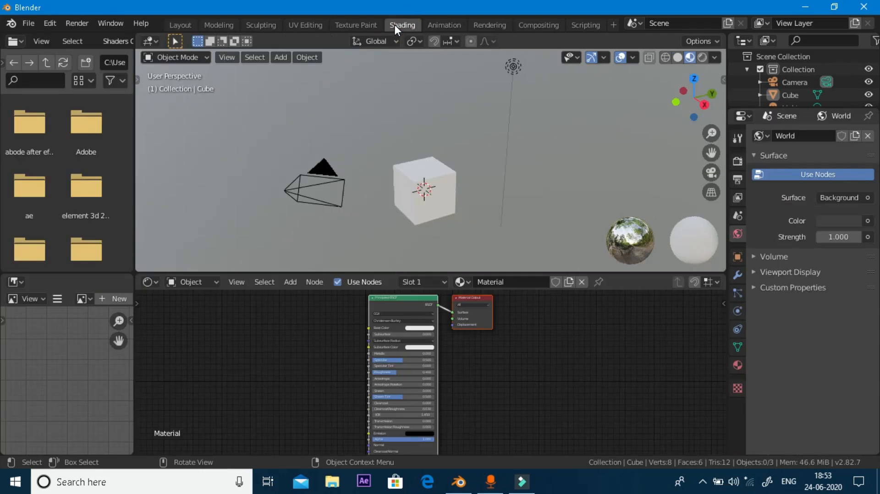
mouse_move(407, 253)
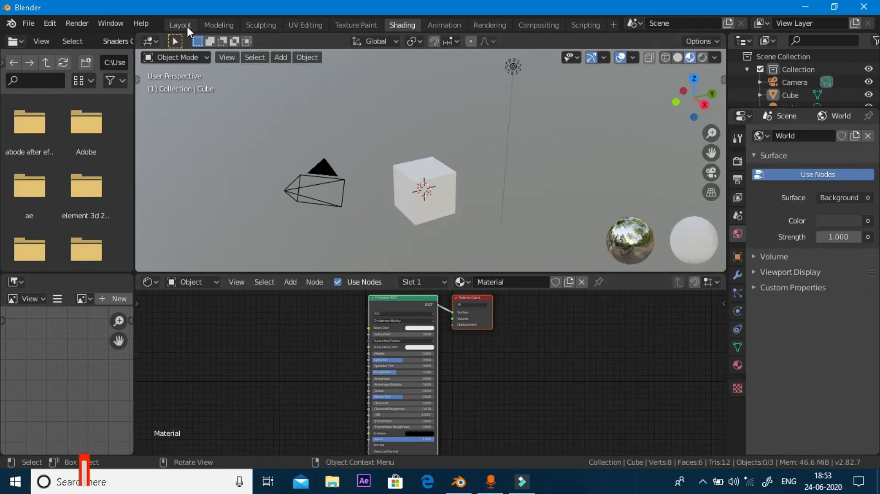
click(180, 24)
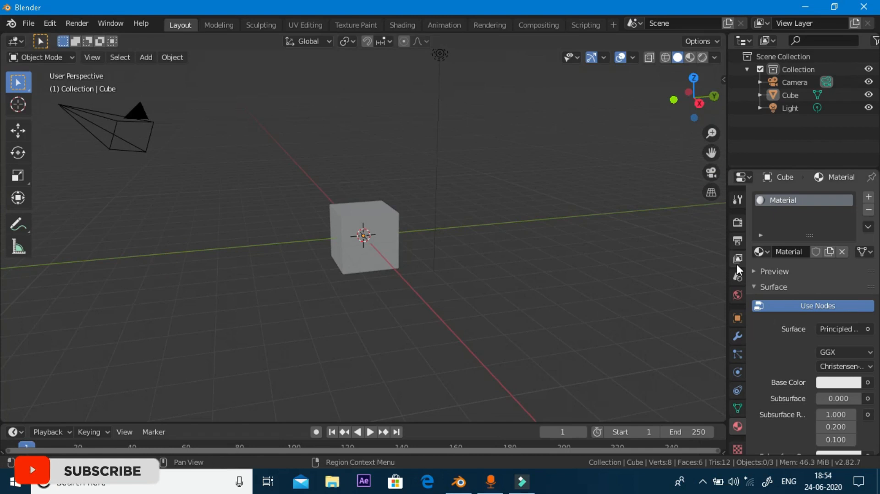
Step: Show Output Properties: 1920×1080 at 100%, frames 1–250, 24 fps, output /tmp
click(738, 240)
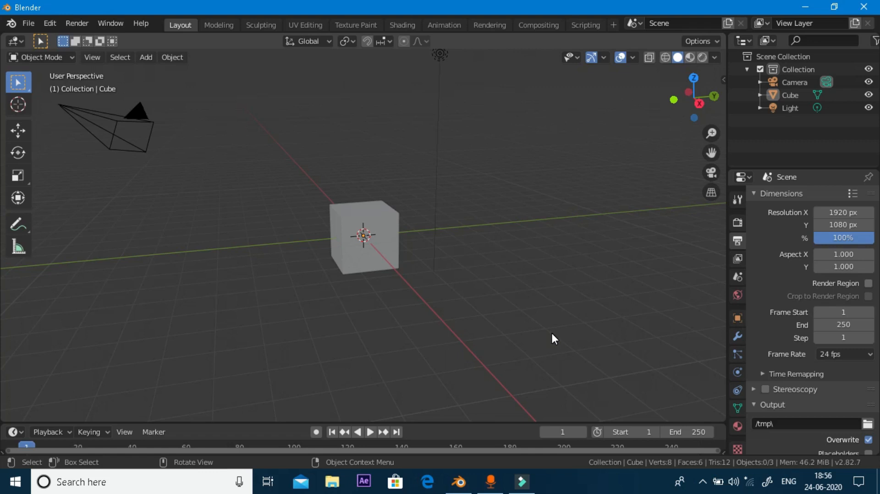
mouse_move(672, 100)
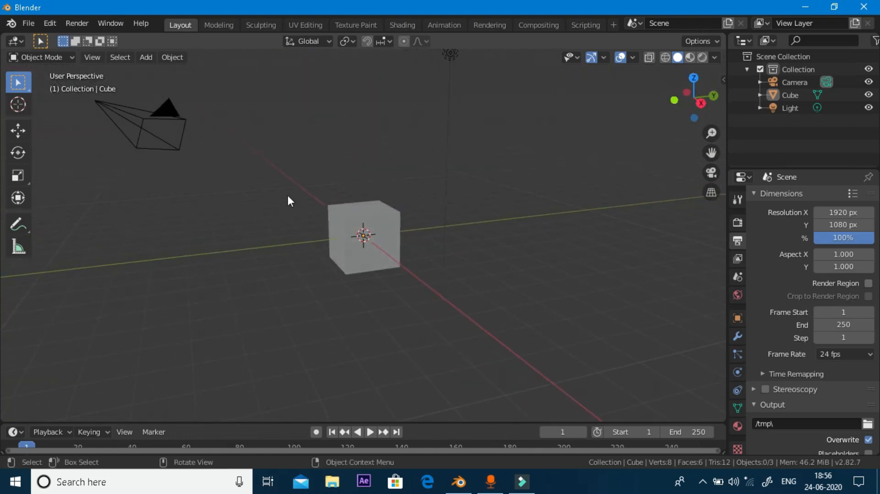
mouse_move(382, 235)
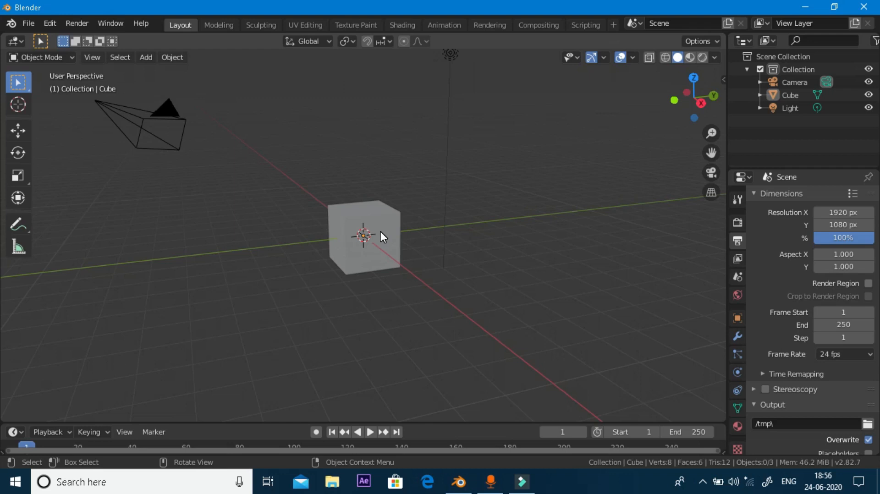
mouse_move(482, 115)
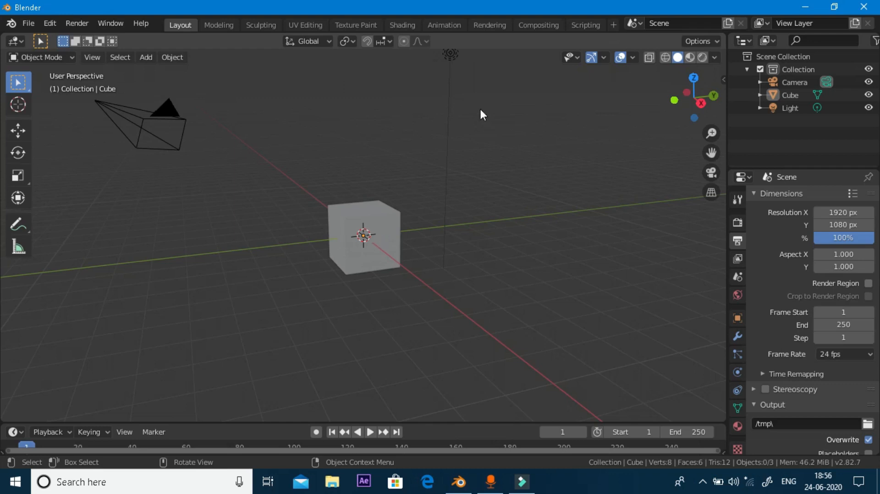
mouse_move(515, 112)
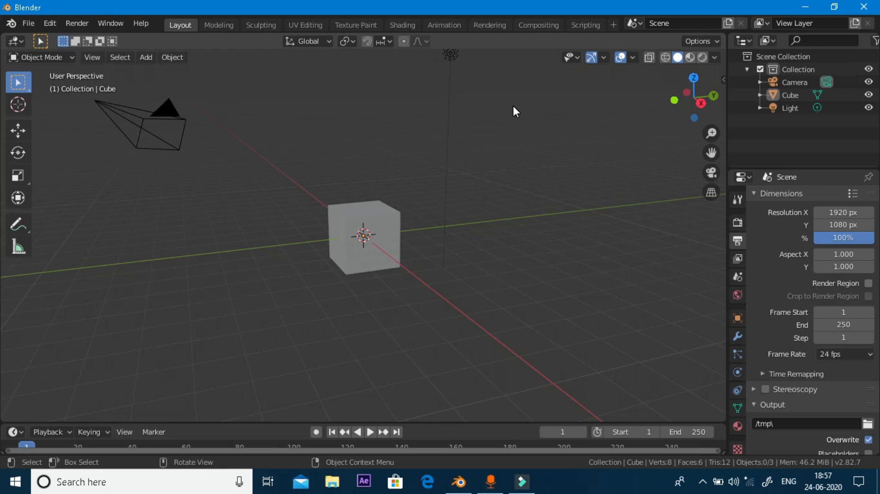
mouse_move(519, 284)
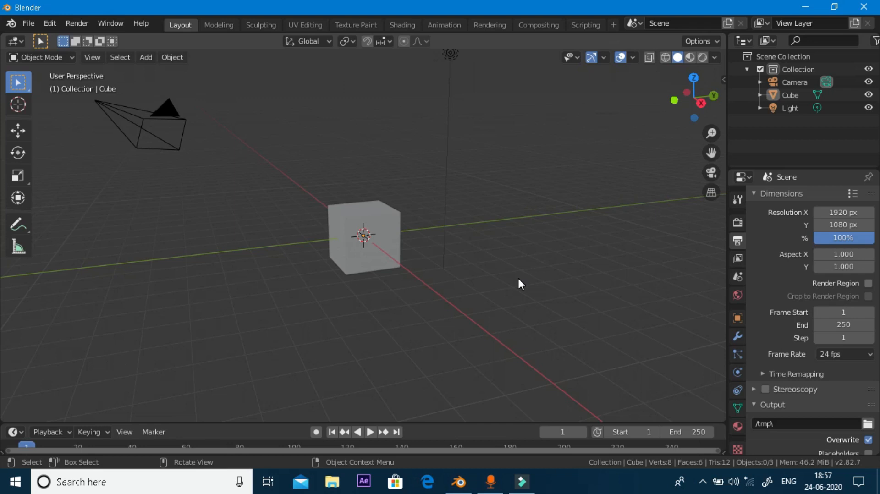
mouse_move(515, 287)
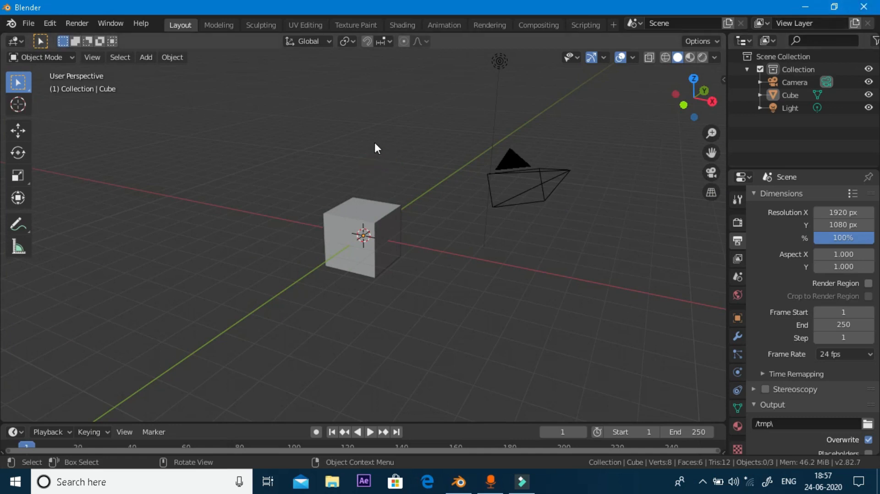
mouse_move(488, 110)
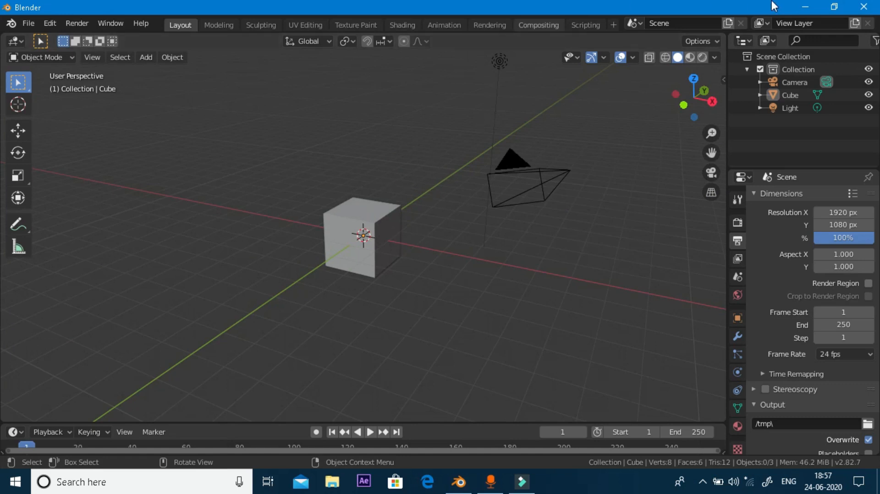
mouse_move(520, 113)
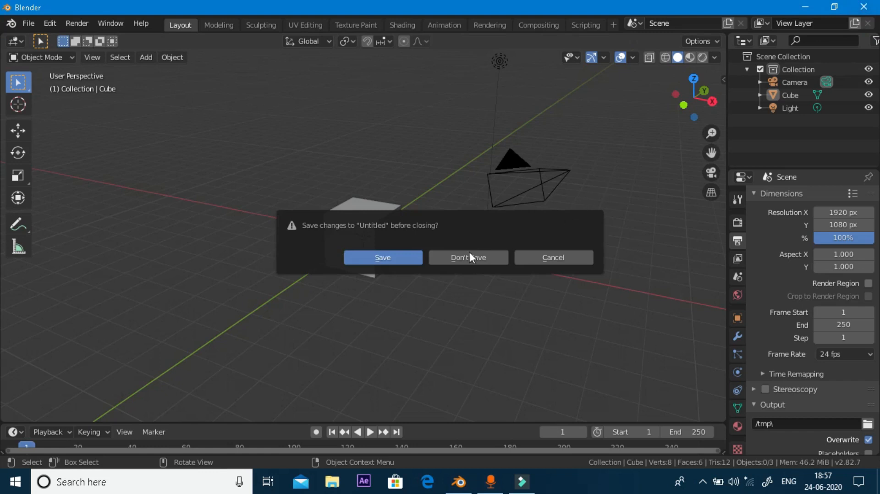
Step: Quit Blender and choose Don't Save for the untitled scene
click(468, 257)
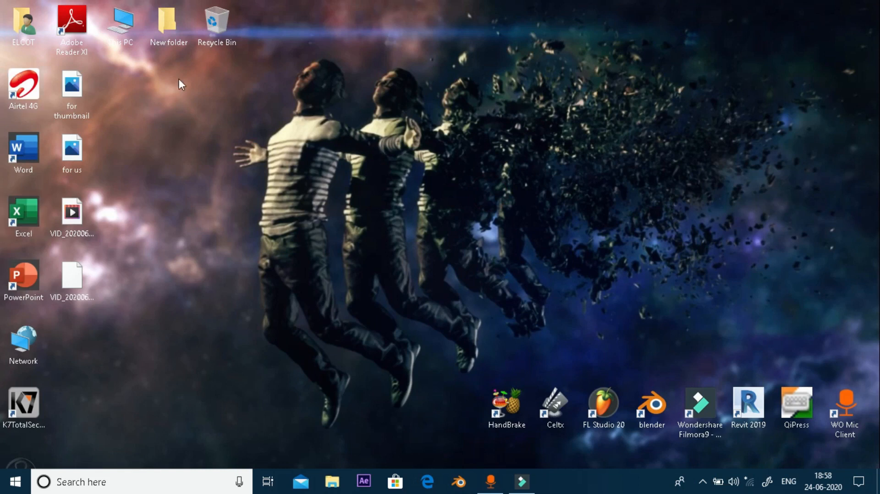
Step: Open This PC's Properties to view the Windows edition, processor and installed memory
right_click(120, 22)
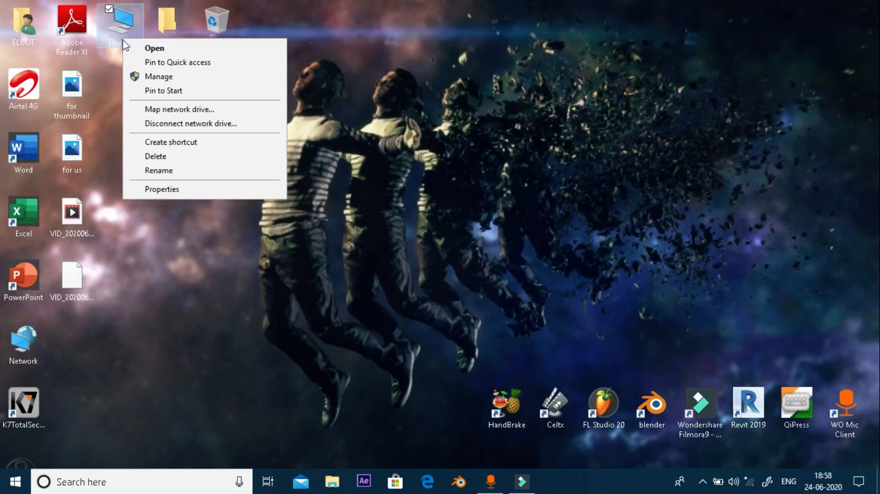
click(165, 187)
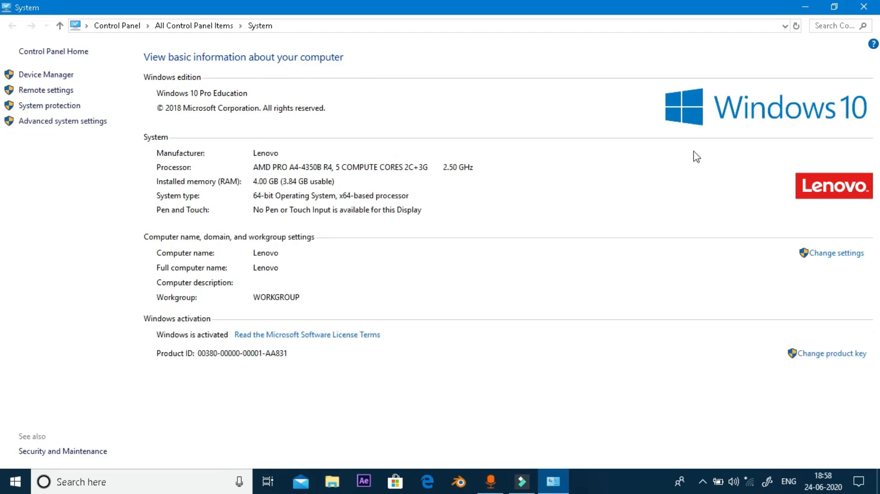
mouse_move(278, 174)
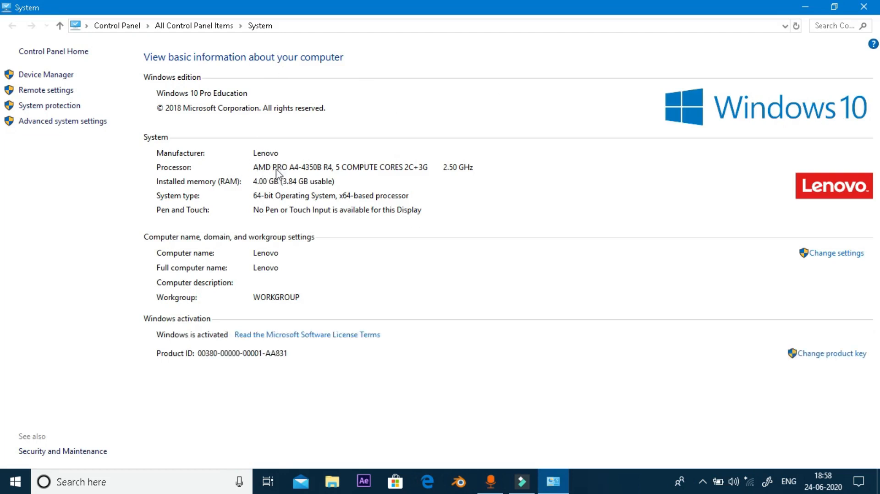
mouse_move(268, 179)
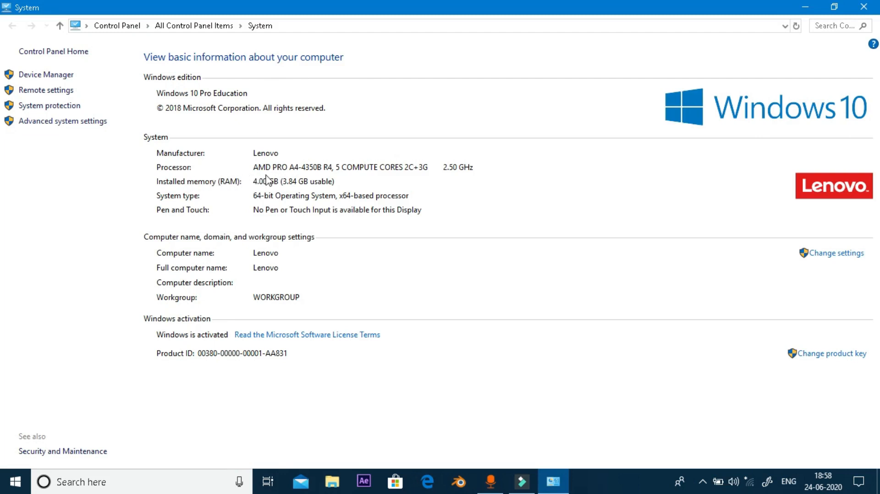
mouse_move(352, 194)
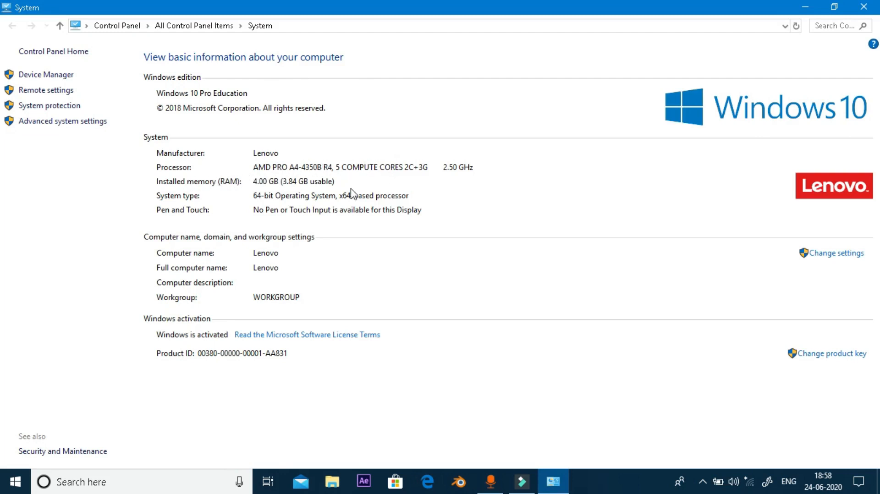
mouse_move(319, 180)
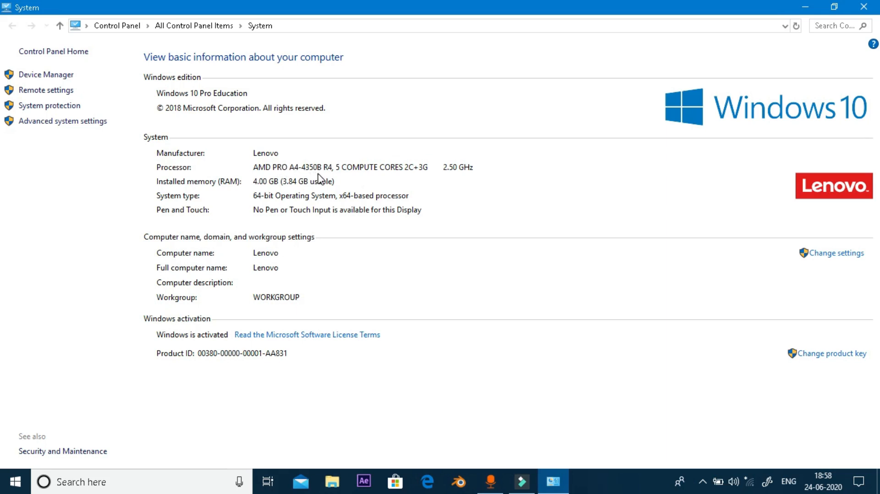
mouse_move(402, 190)
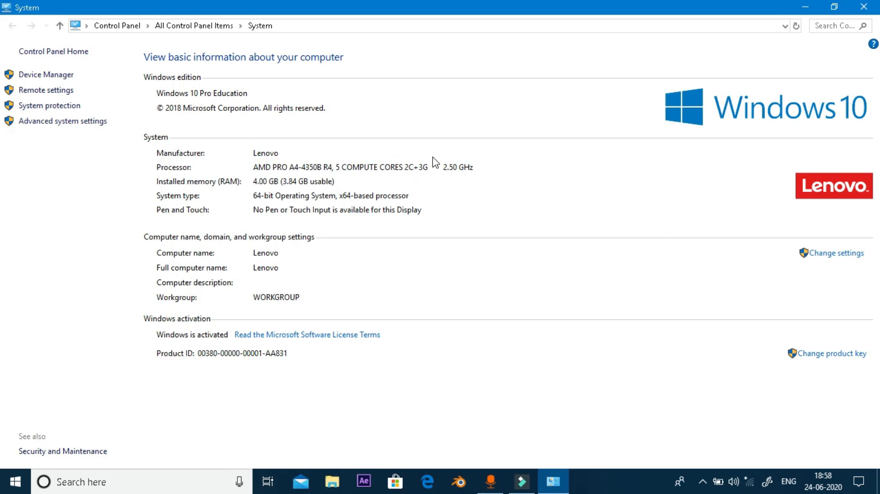
mouse_move(452, 185)
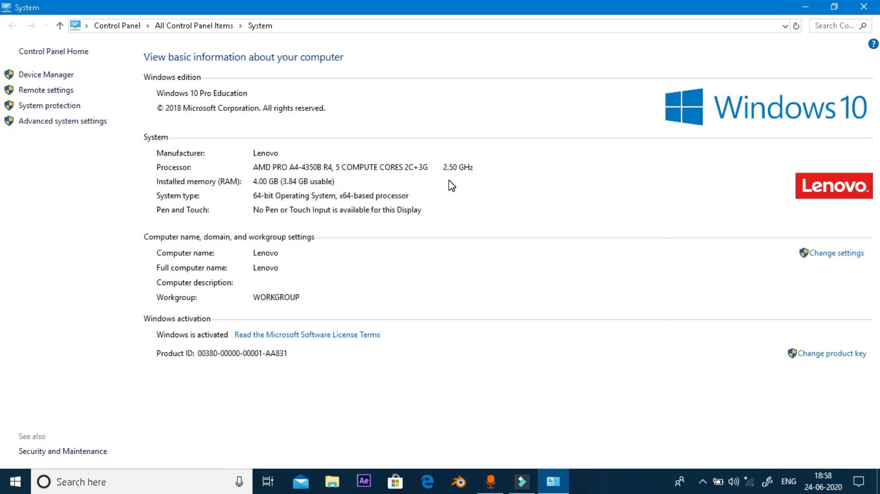
mouse_move(284, 185)
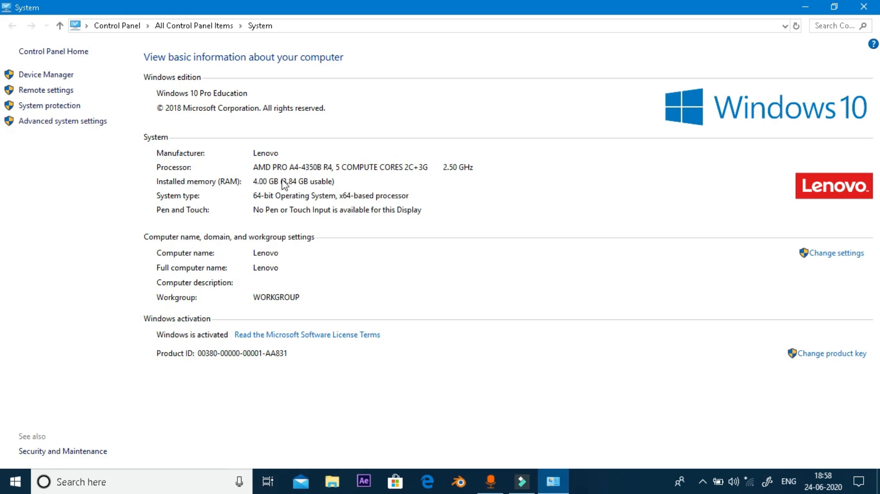
mouse_move(301, 197)
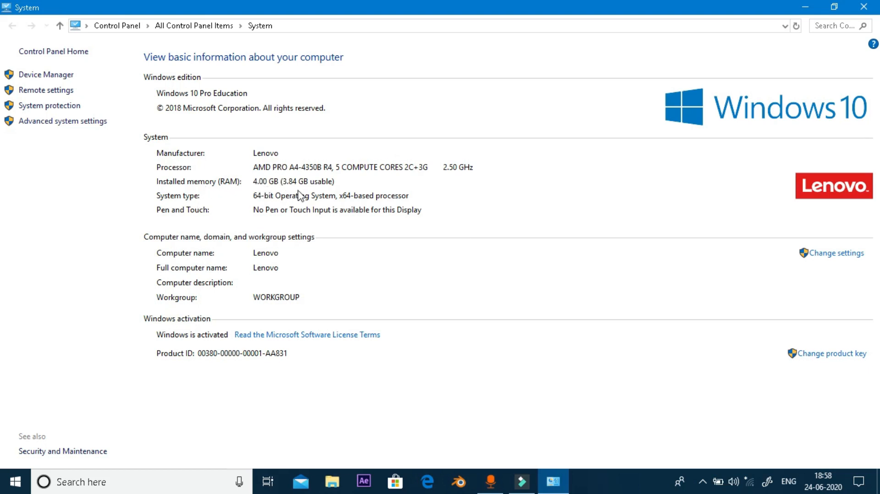
mouse_move(291, 188)
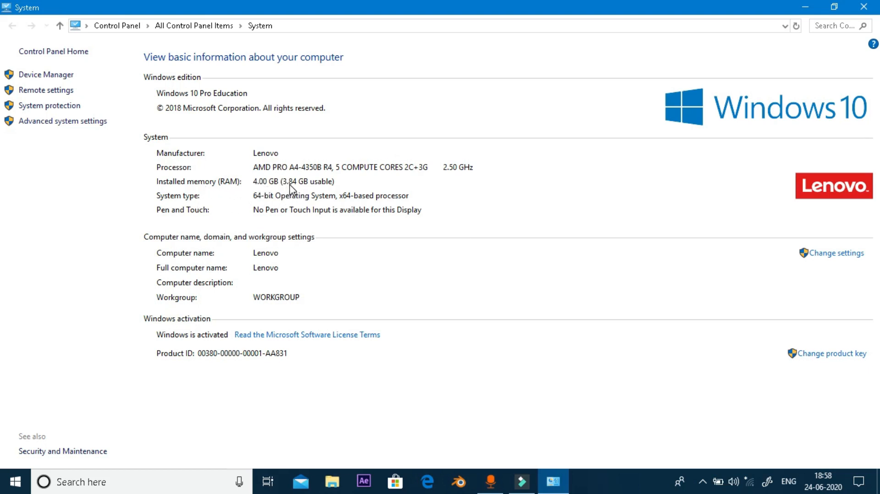
mouse_move(317, 162)
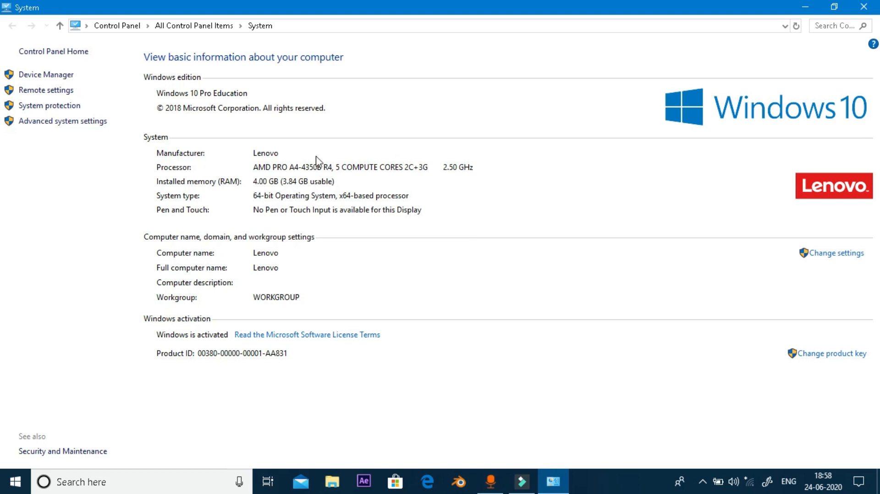
mouse_move(264, 167)
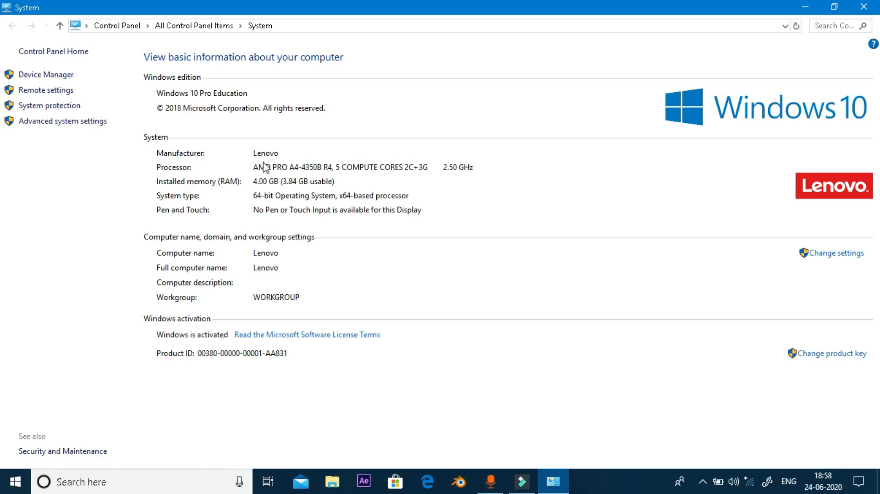
mouse_move(318, 212)
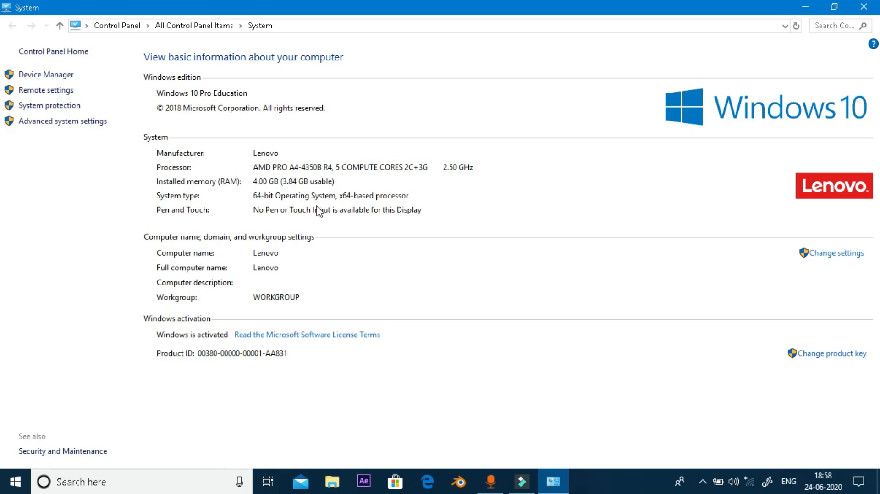
mouse_move(379, 253)
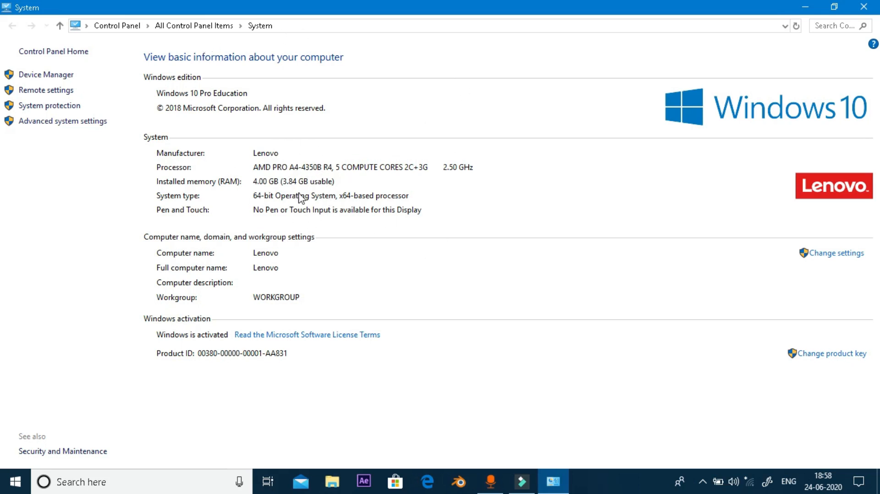
mouse_move(290, 241)
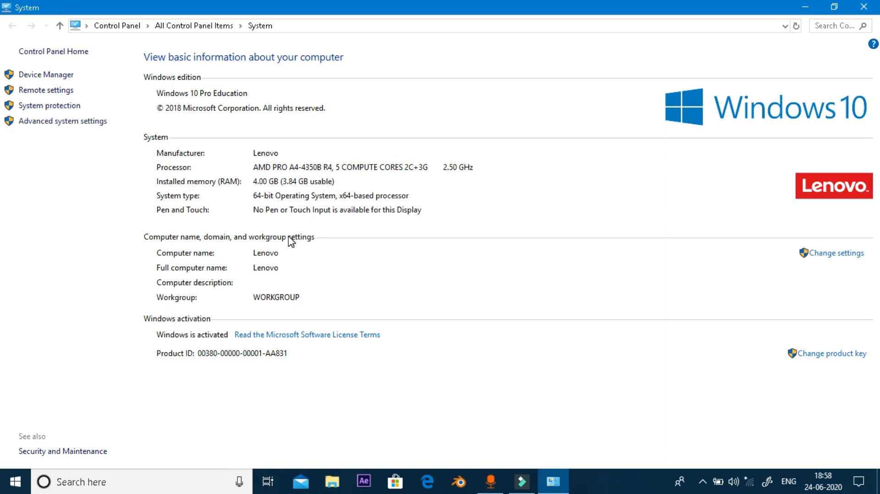
mouse_move(155, 324)
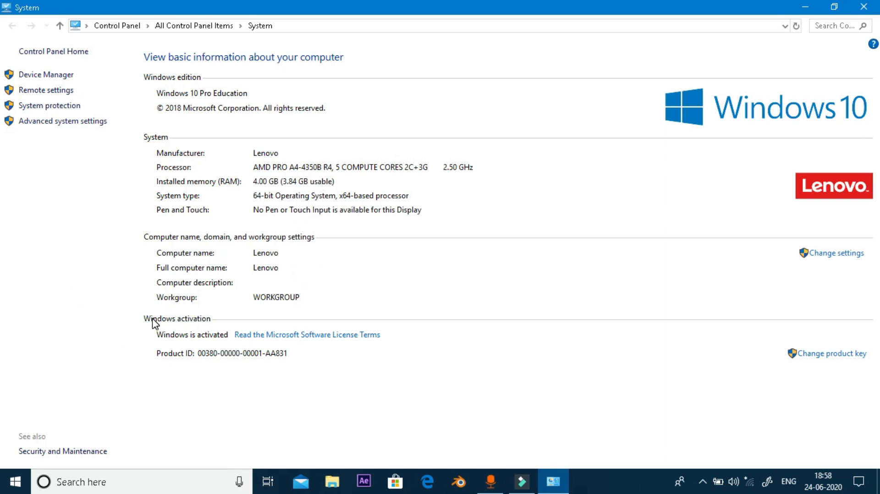
mouse_move(197, 229)
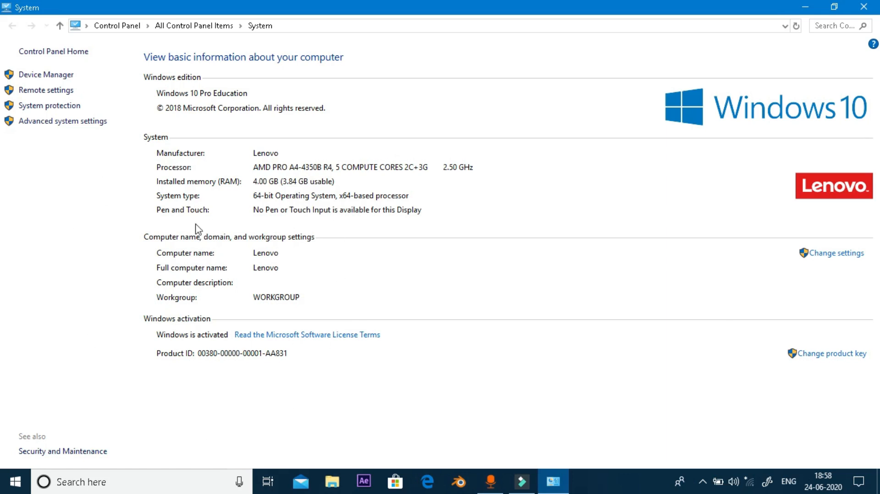
mouse_move(170, 120)
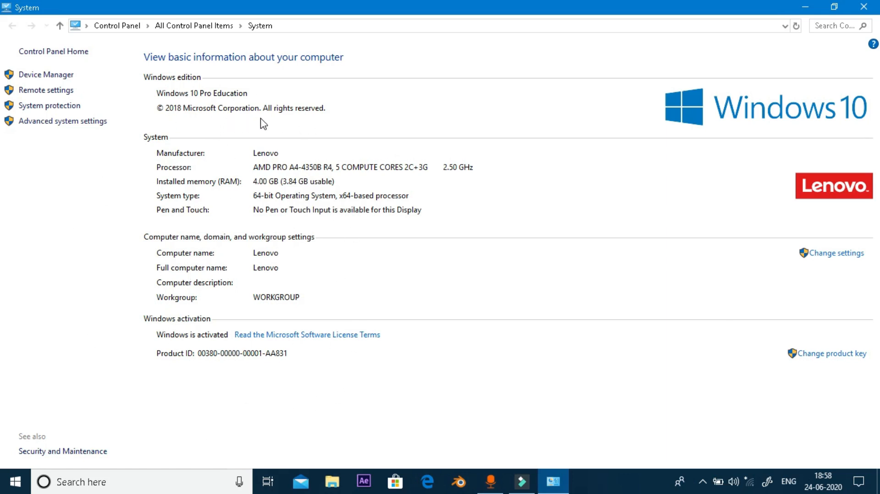
mouse_move(335, 124)
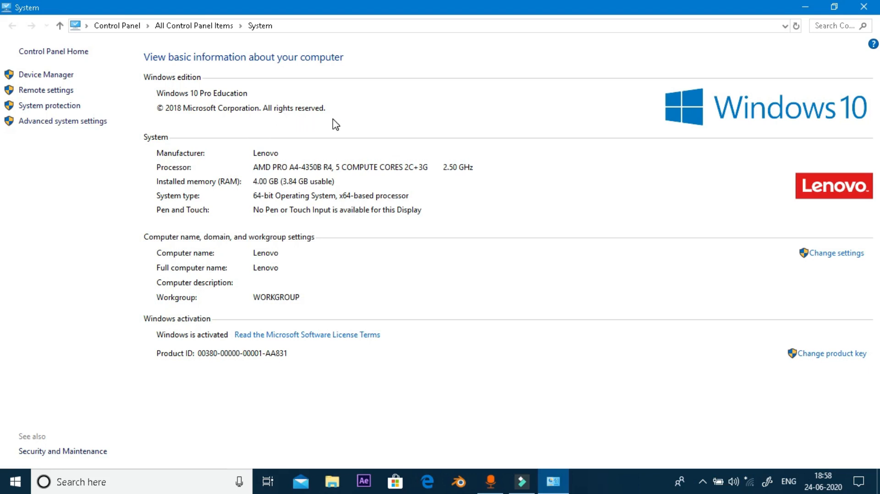
mouse_move(328, 97)
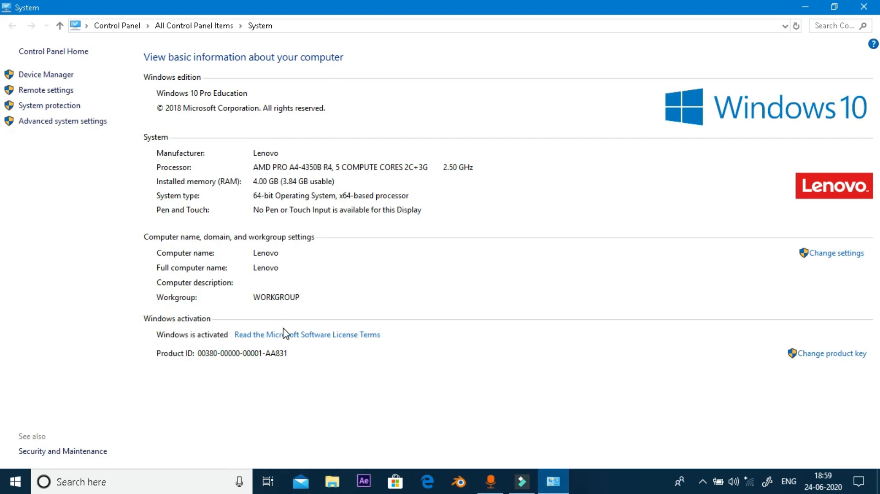
mouse_move(507, 309)
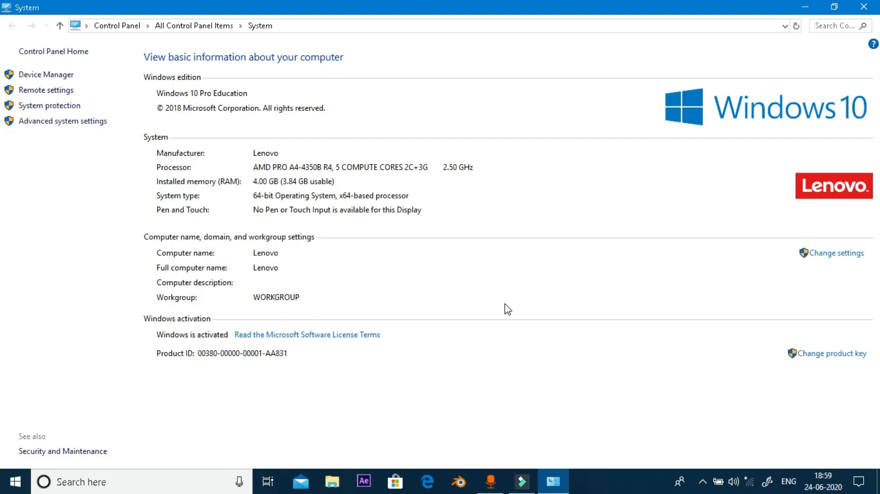
Step: Refresh the desktop twice using its right-click menu
right_click(528, 90)
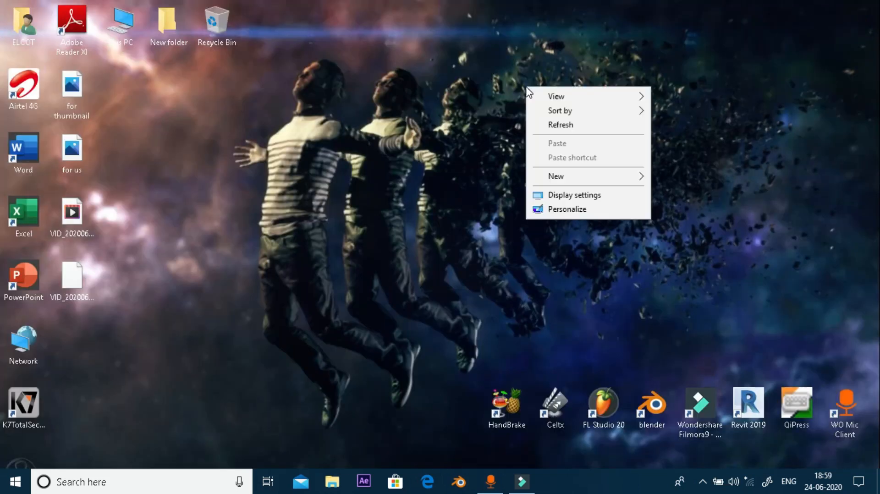
click(547, 135)
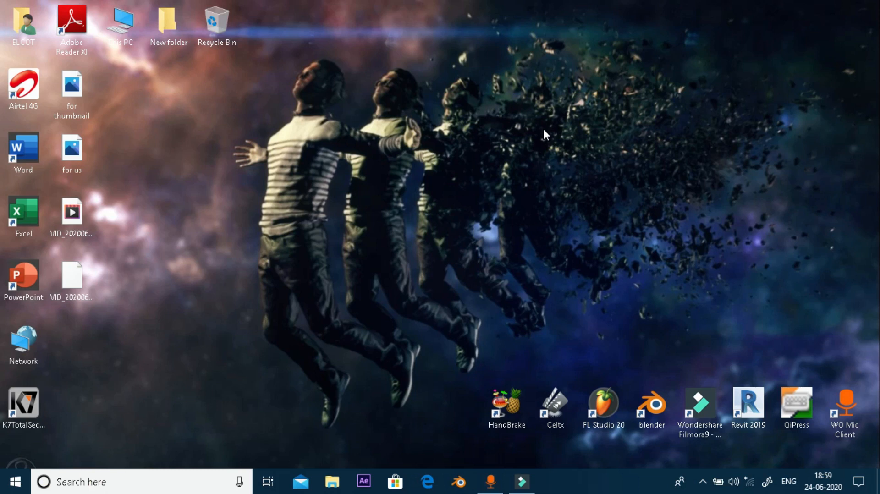
mouse_move(528, 137)
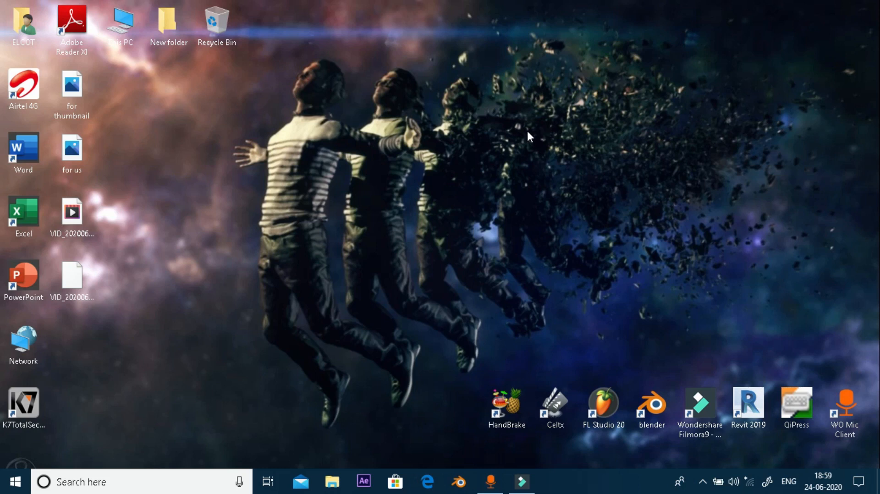
mouse_move(555, 171)
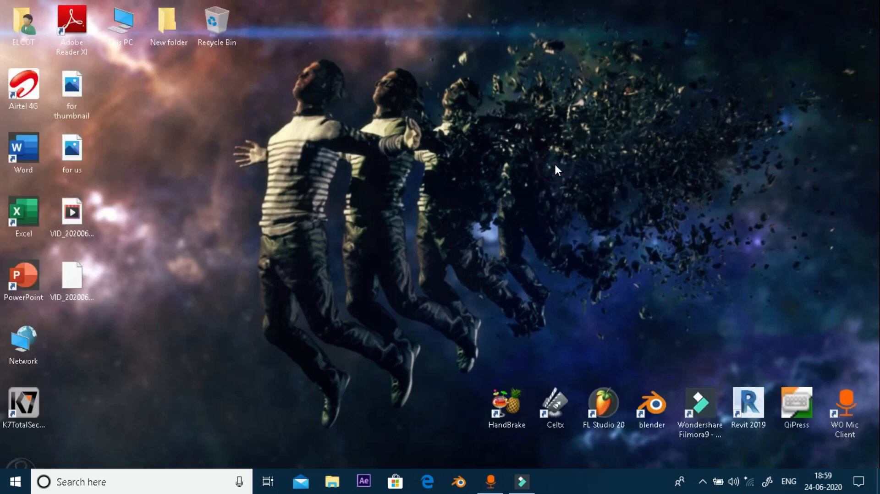
right_click(556, 170)
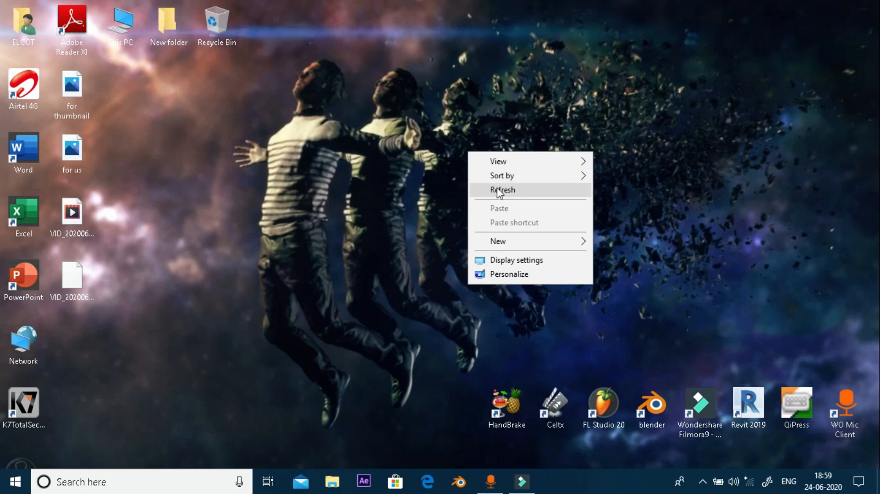
click(501, 190)
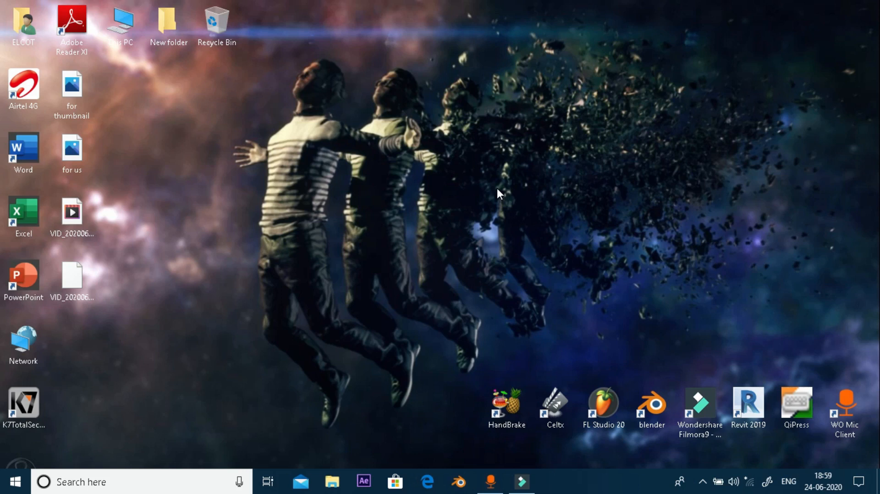
mouse_move(559, 172)
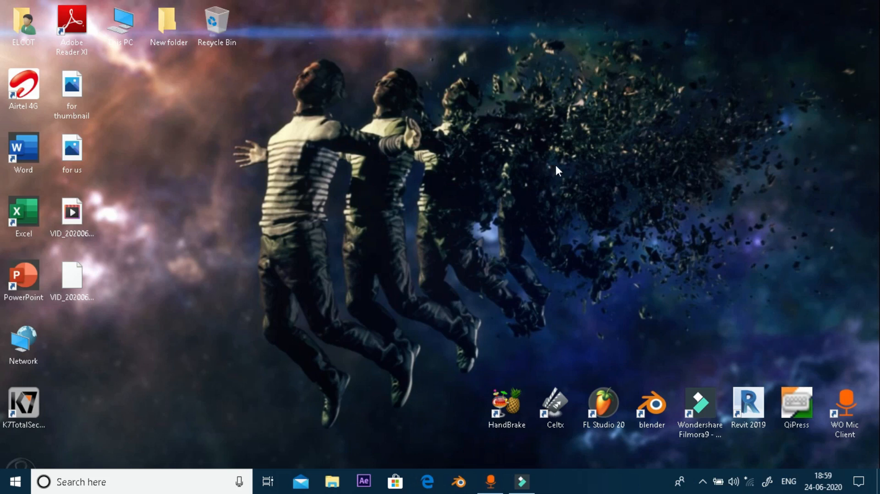
mouse_move(597, 242)
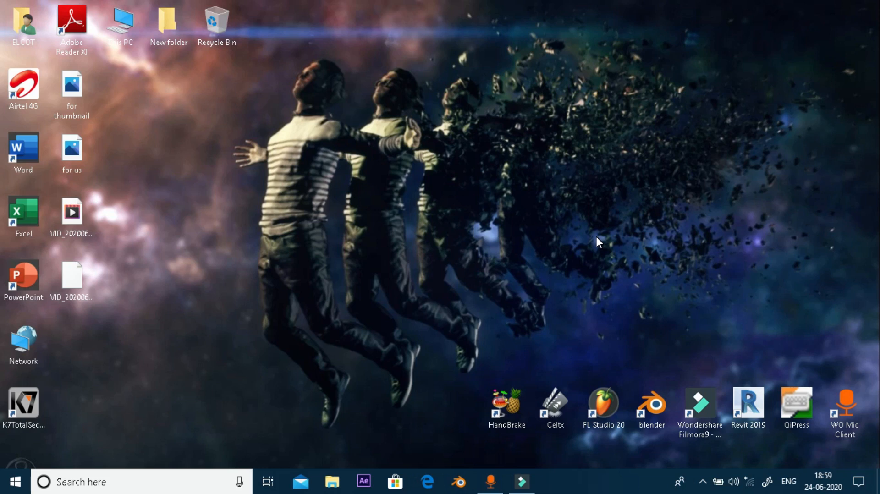
mouse_move(735, 268)
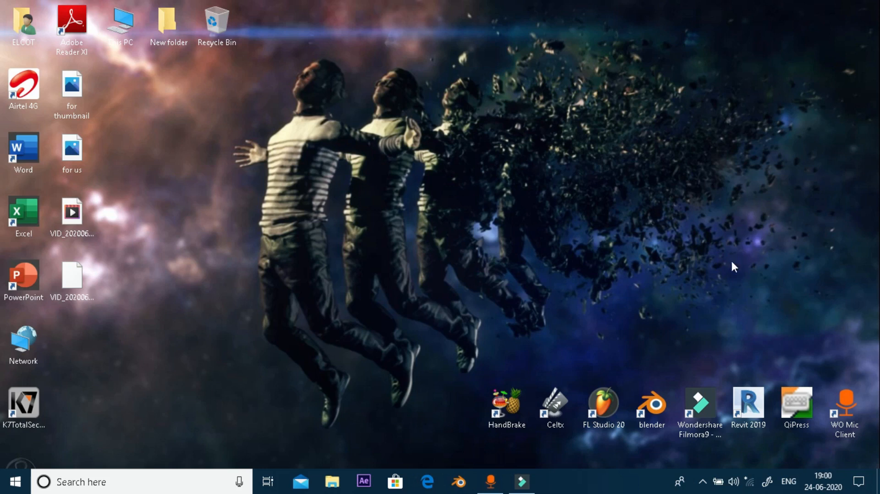
Step: Launch Blender from its desktop shortcut, dismiss the splash, and orbit around the cube
click(651, 404)
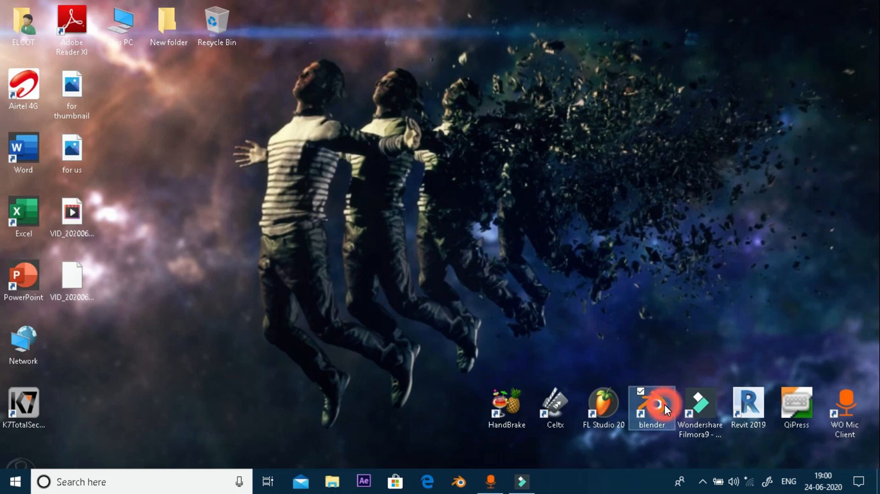
double_click(650, 404)
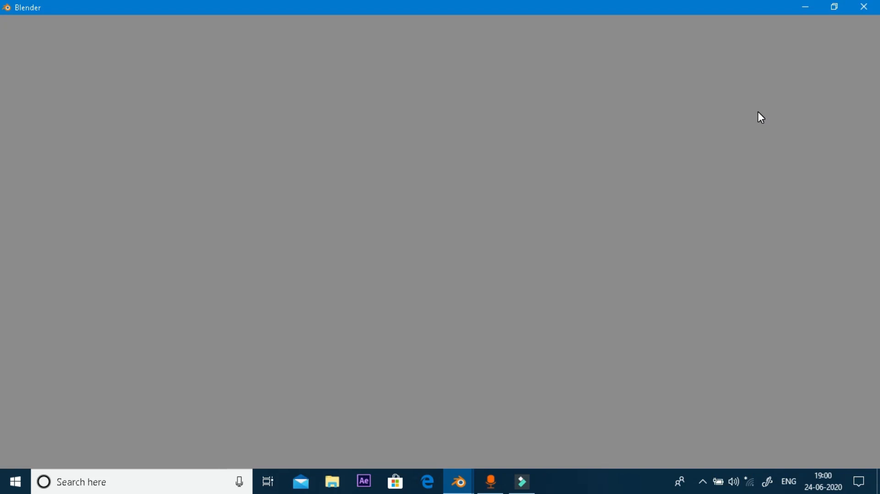
click(458, 482)
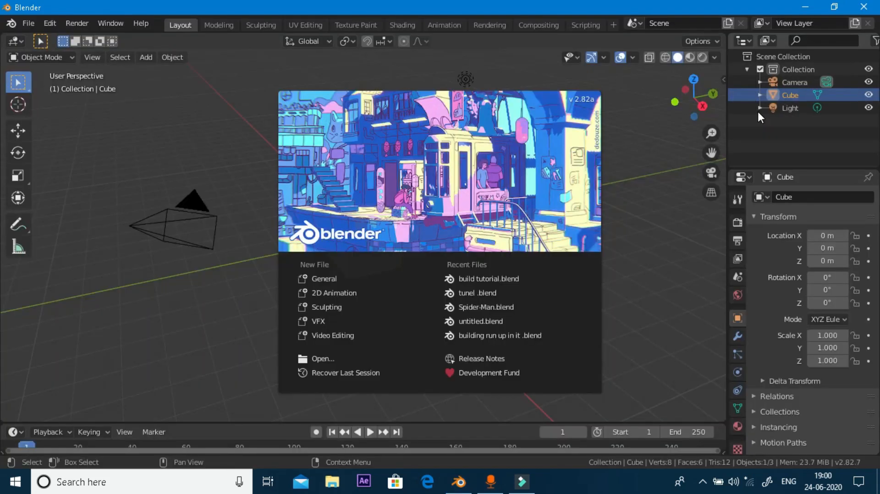
mouse_move(324, 278)
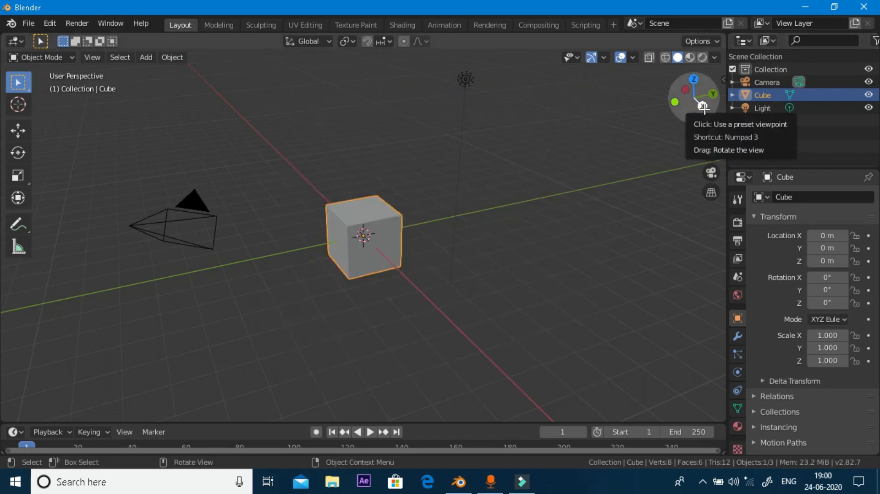
drag(695, 107, 694, 95)
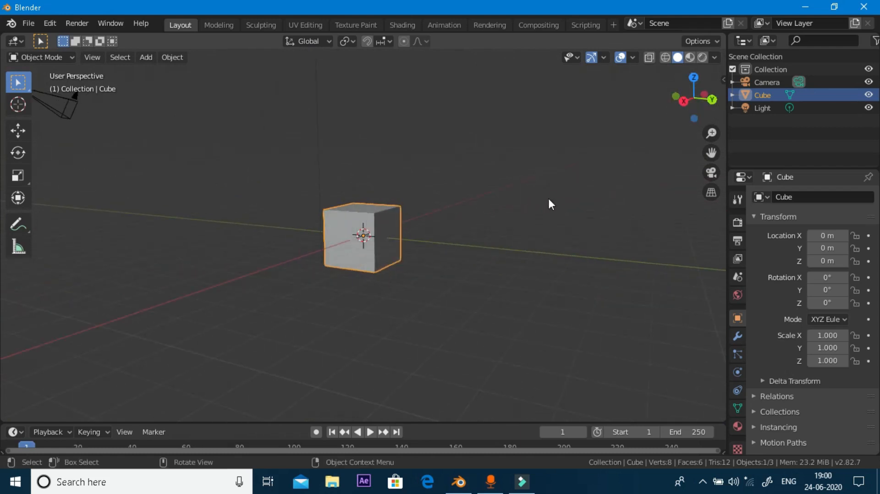
mouse_move(678, 135)
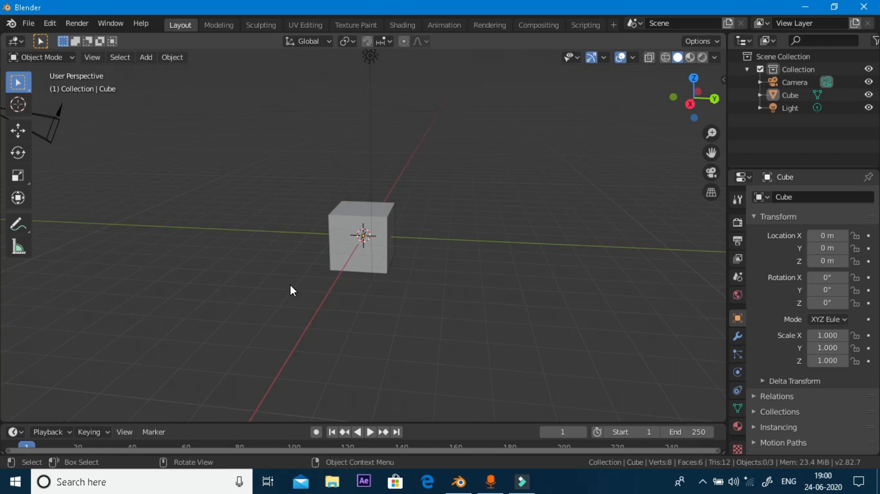
mouse_move(453, 167)
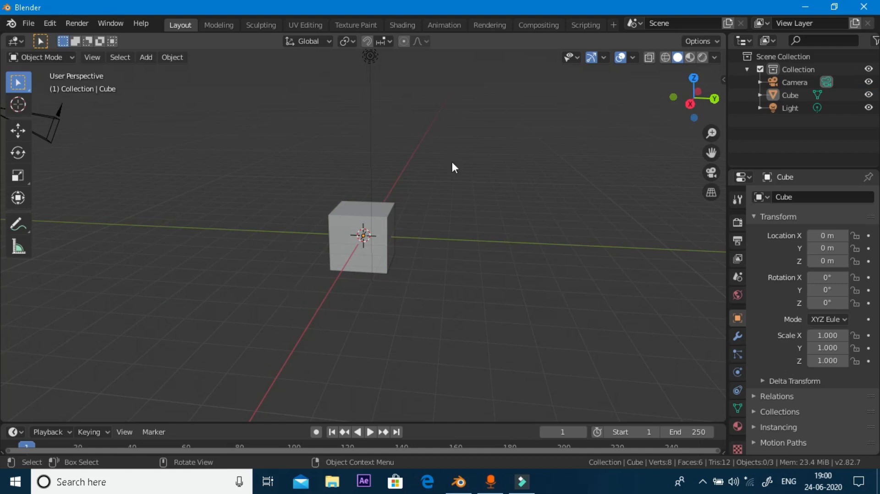
mouse_move(443, 260)
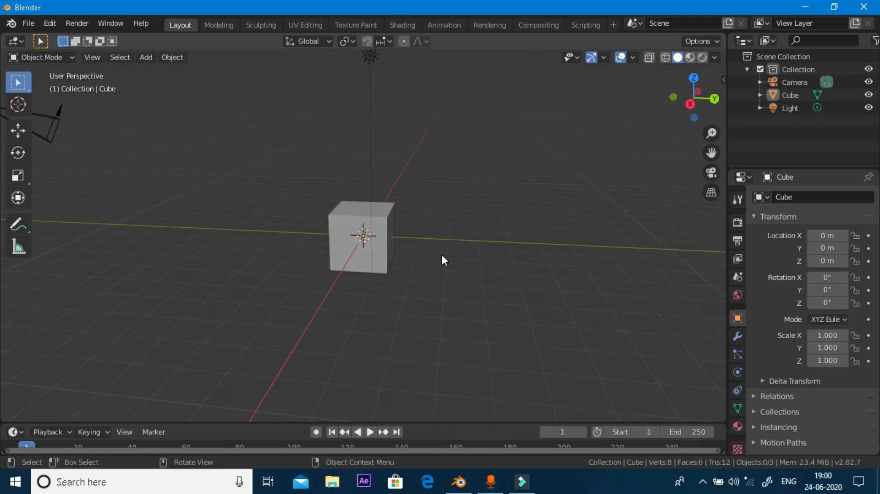
mouse_move(423, 144)
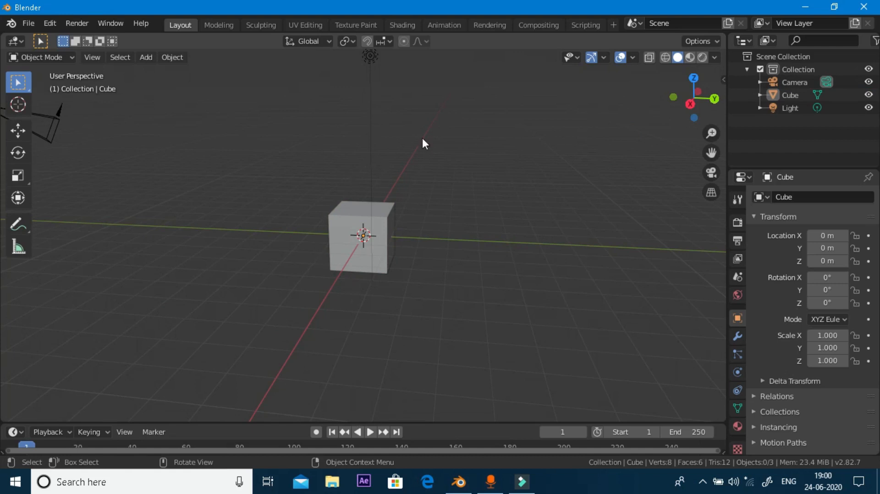
mouse_move(188, 159)
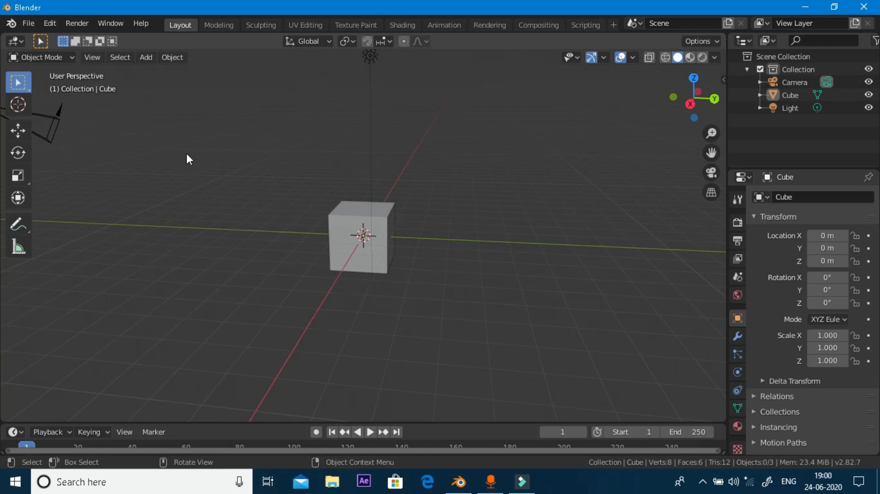
mouse_move(349, 237)
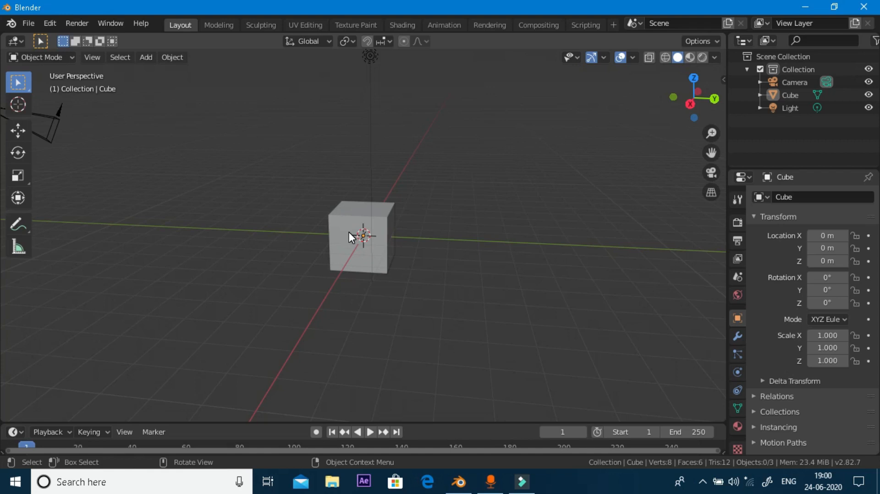
mouse_move(328, 120)
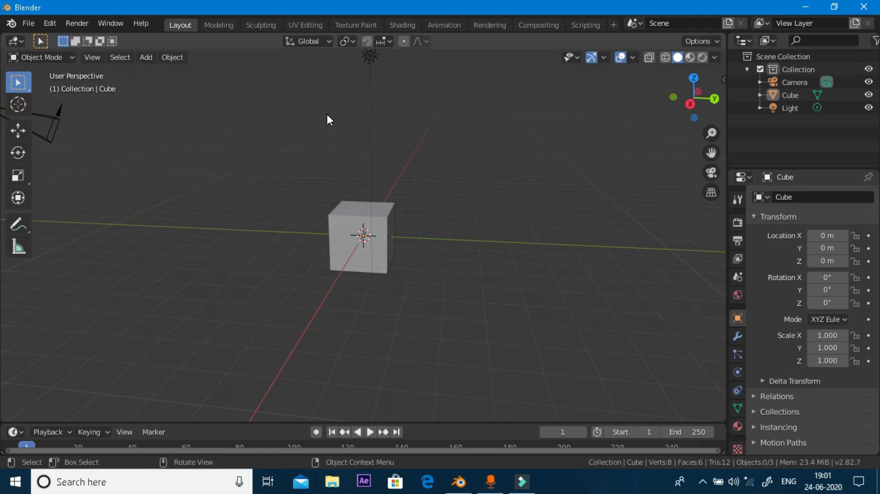
mouse_move(650, 118)
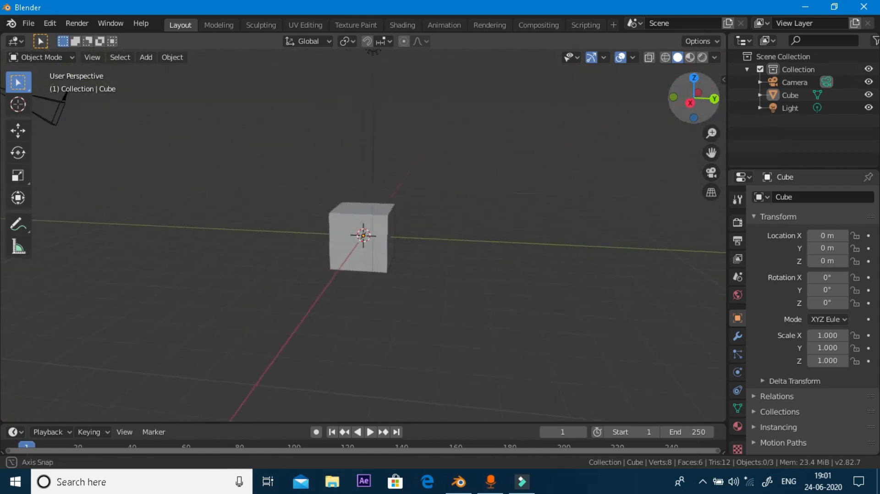
mouse_move(690, 103)
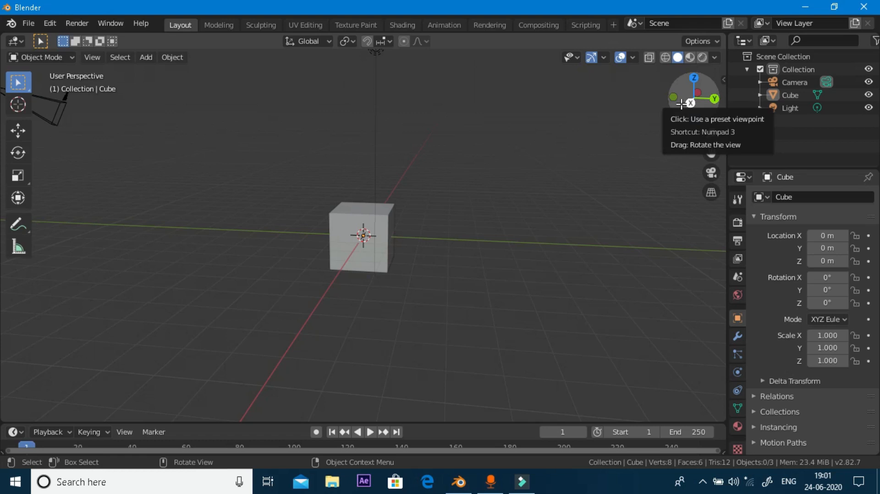
mouse_move(690, 105)
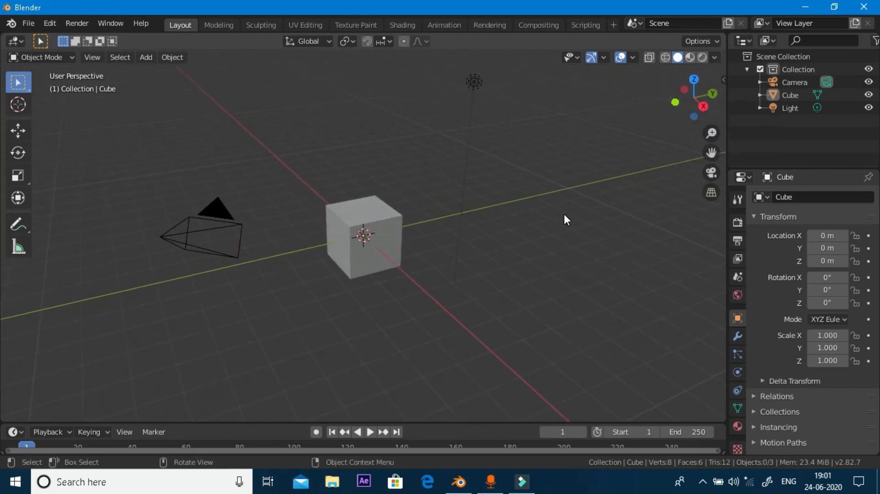
mouse_move(360, 234)
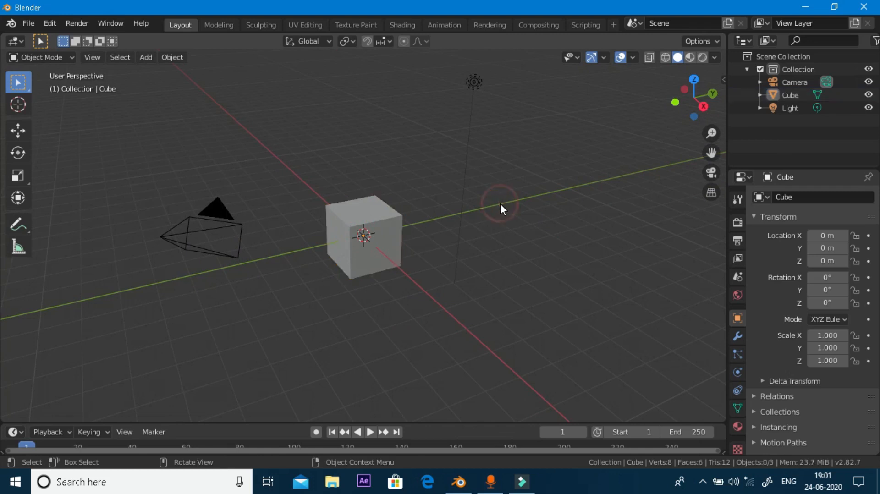
click(378, 222)
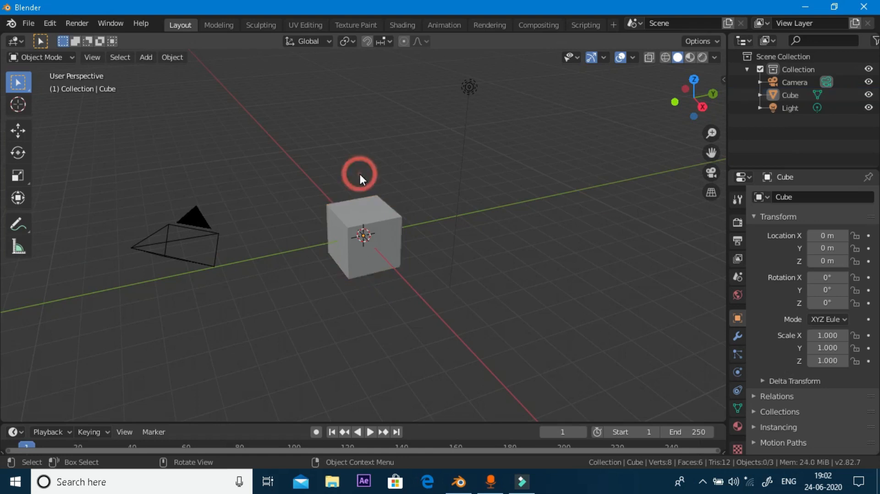
click(359, 172)
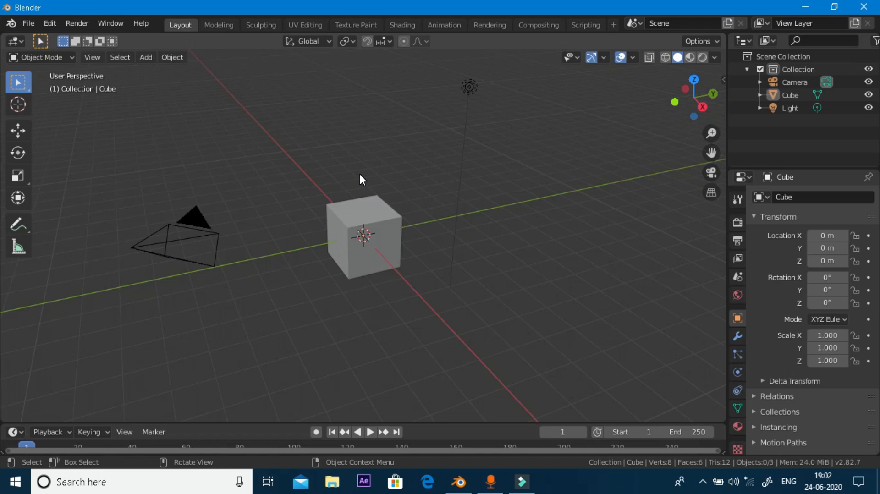
Step: Remove the default cube, add a Mesh Plane, then delete that plane
click(363, 235)
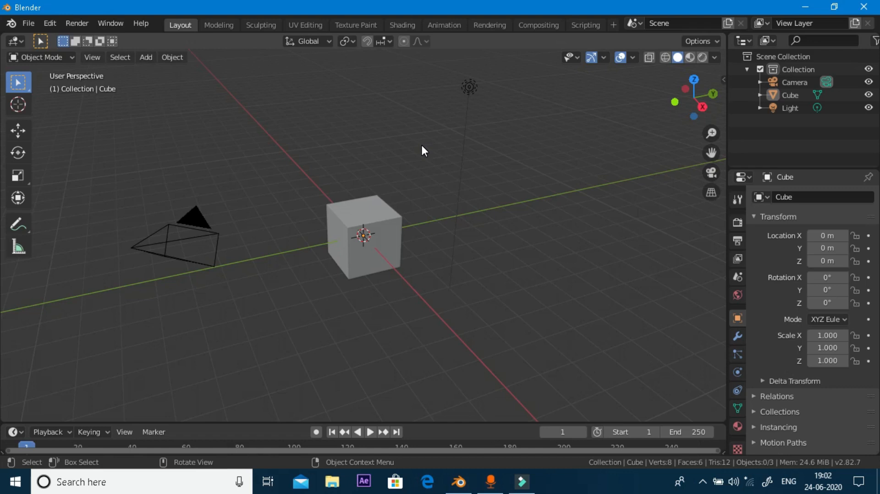
mouse_move(391, 233)
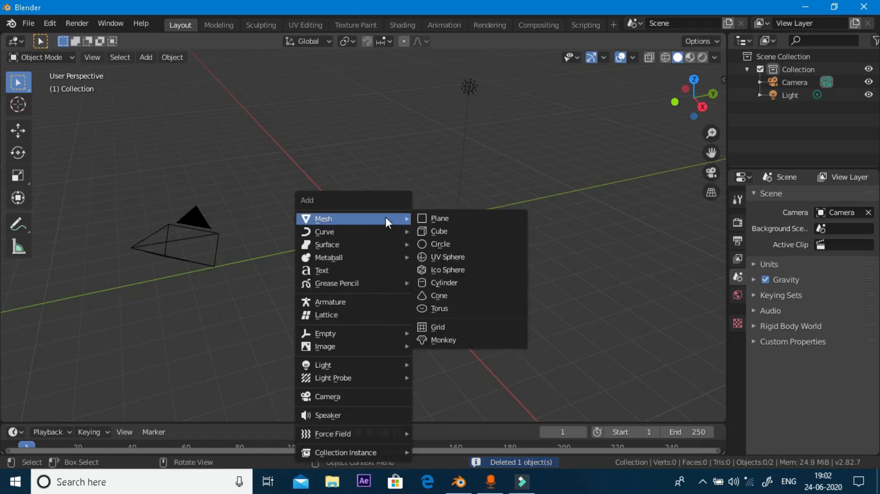
click(440, 218)
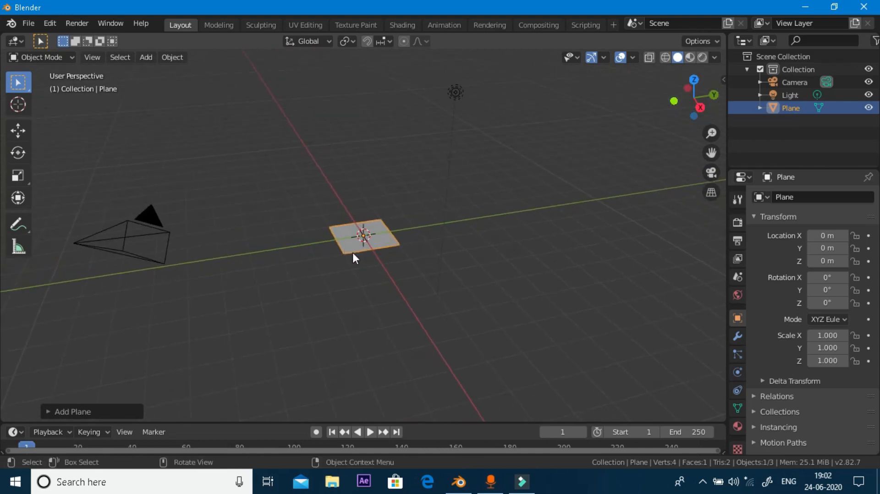
mouse_move(457, 195)
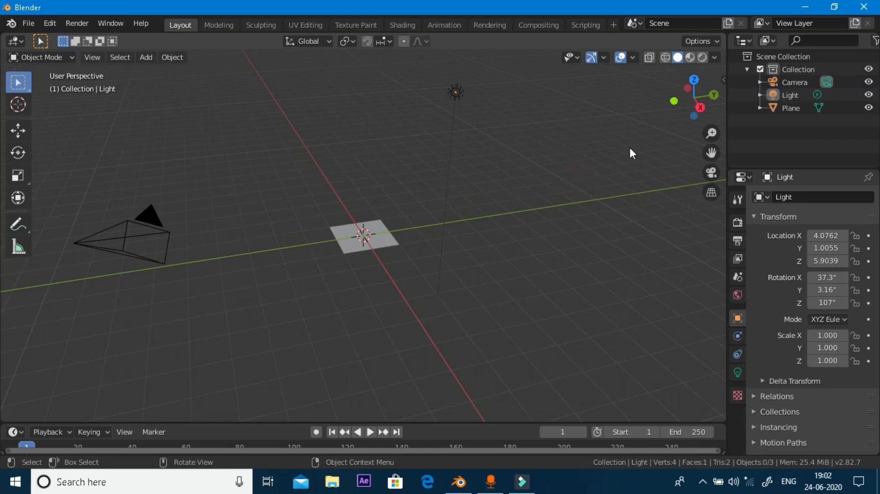
mouse_move(698, 107)
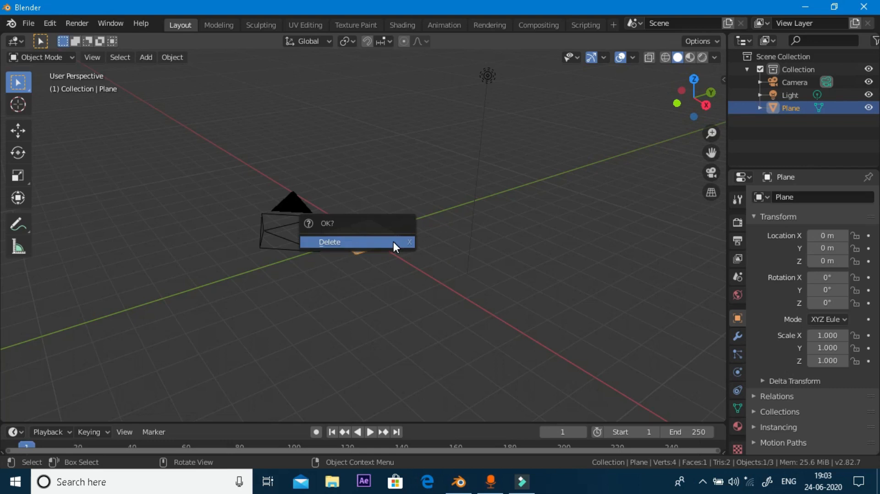
click(330, 242)
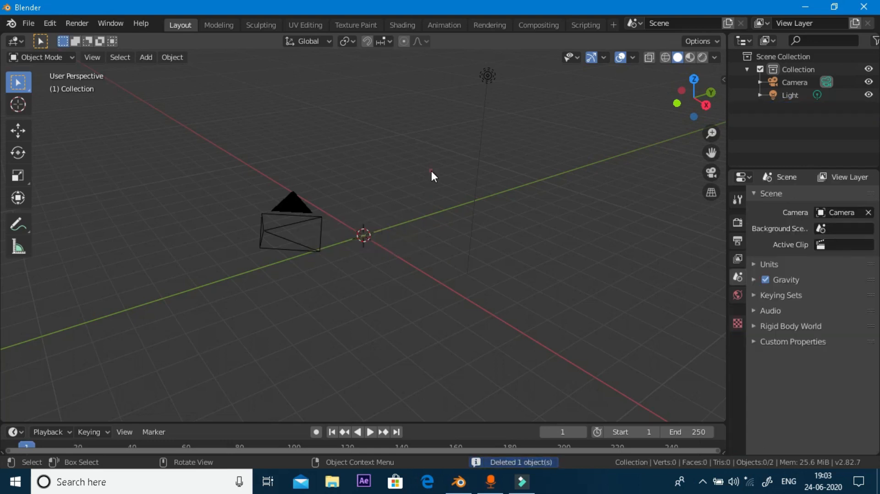